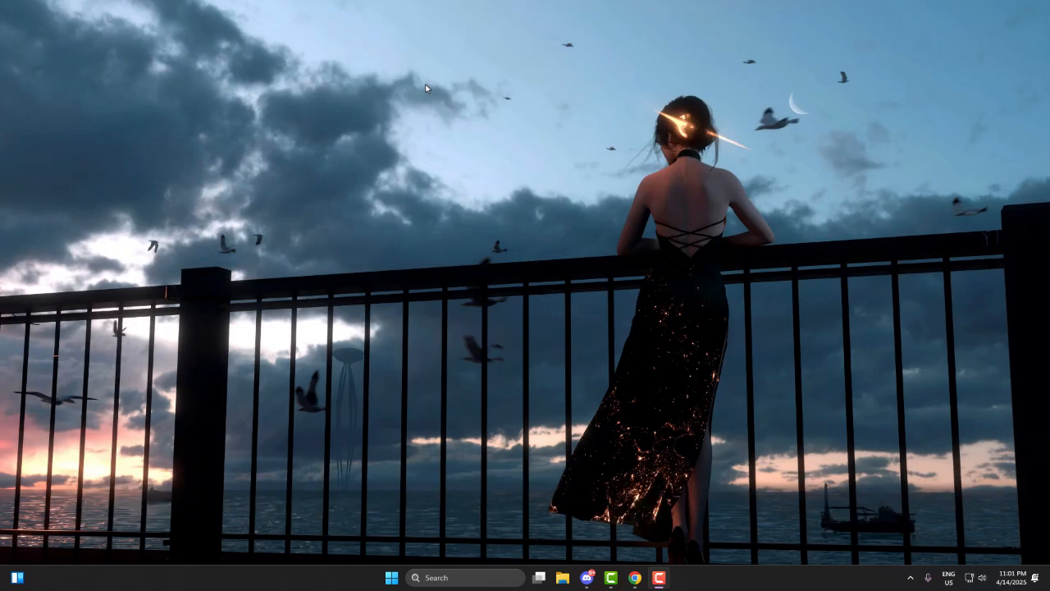
# Bring up the video's comment feed and read down through the viewer comments.
pyautogui.click(584, 578)
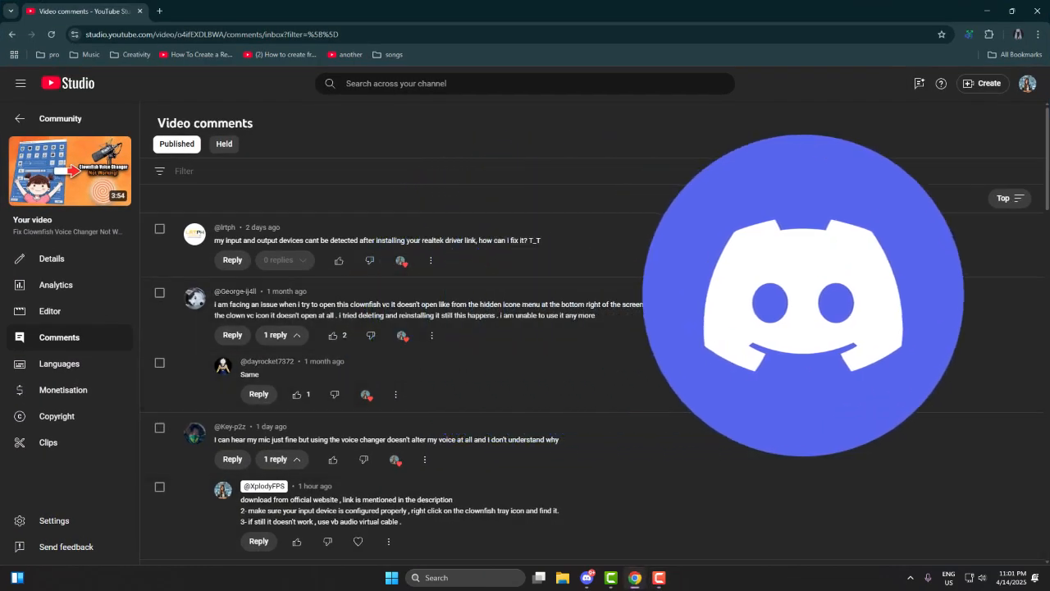
pyautogui.scroll(-3)
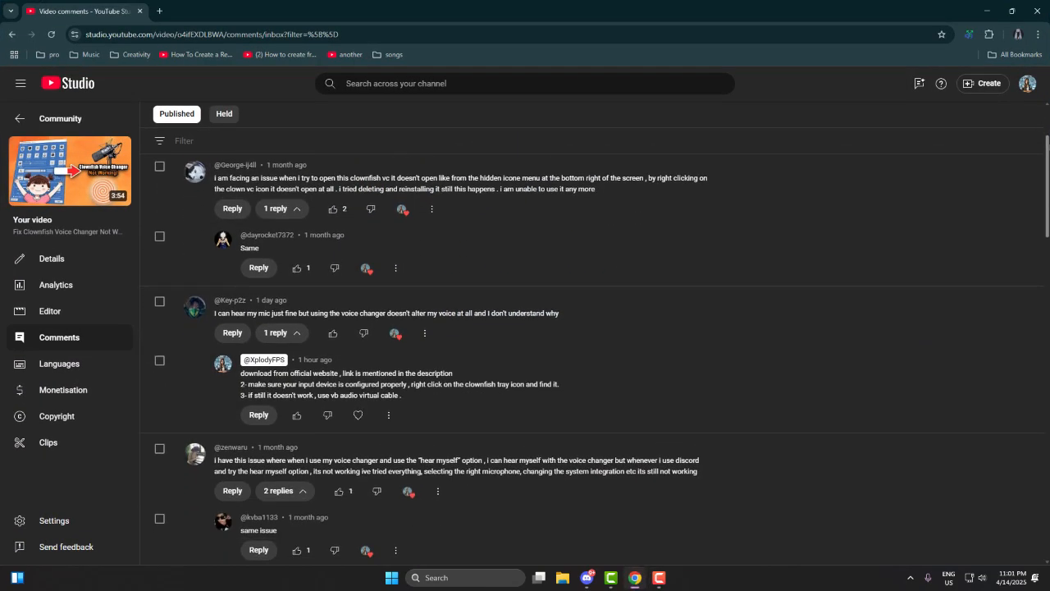
pyautogui.scroll(-3)
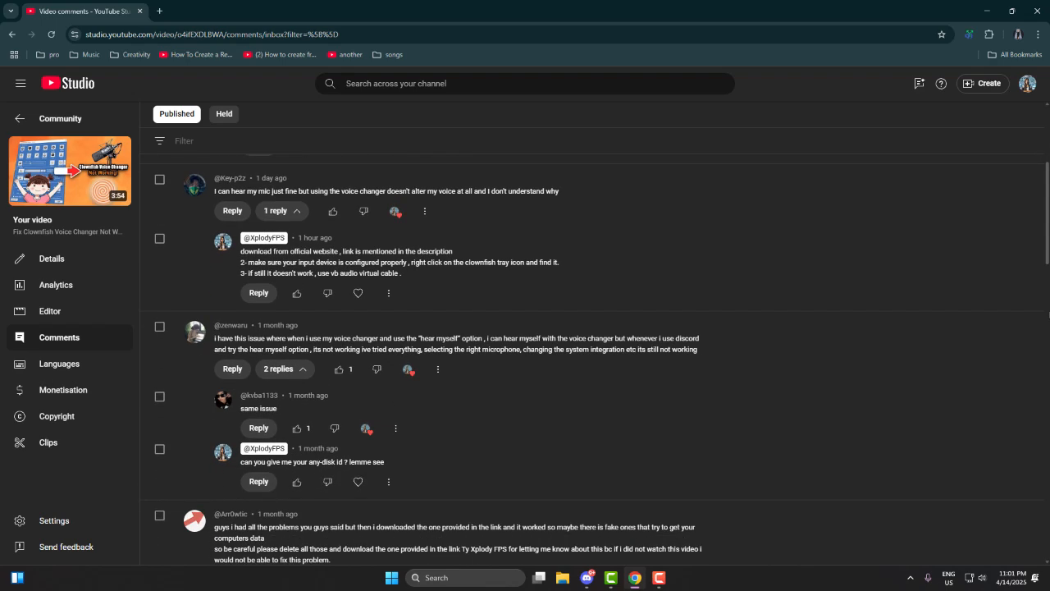
pyautogui.scroll(-3)
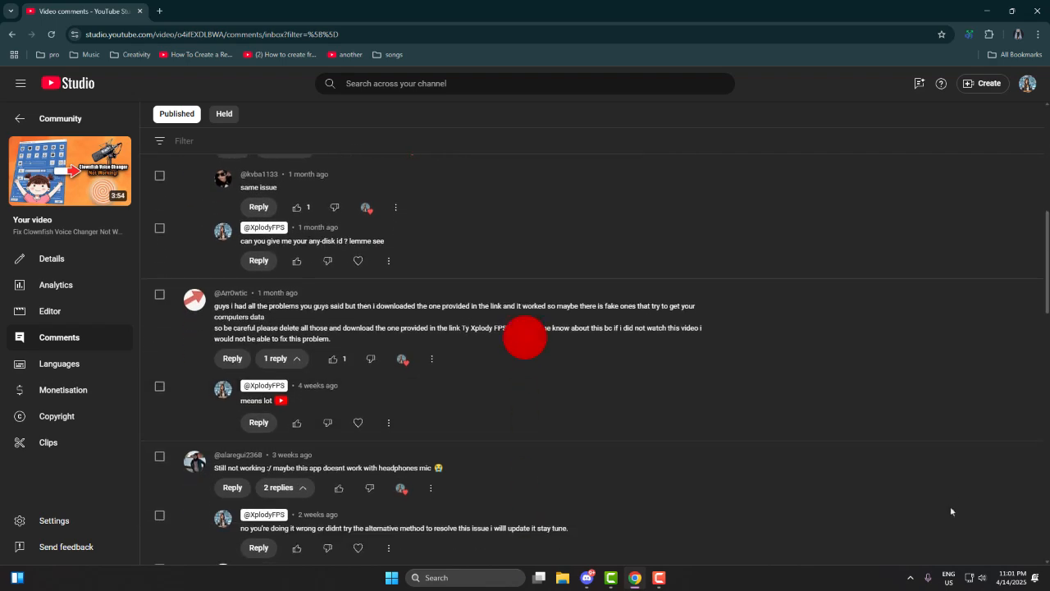
pyautogui.scroll(-3)
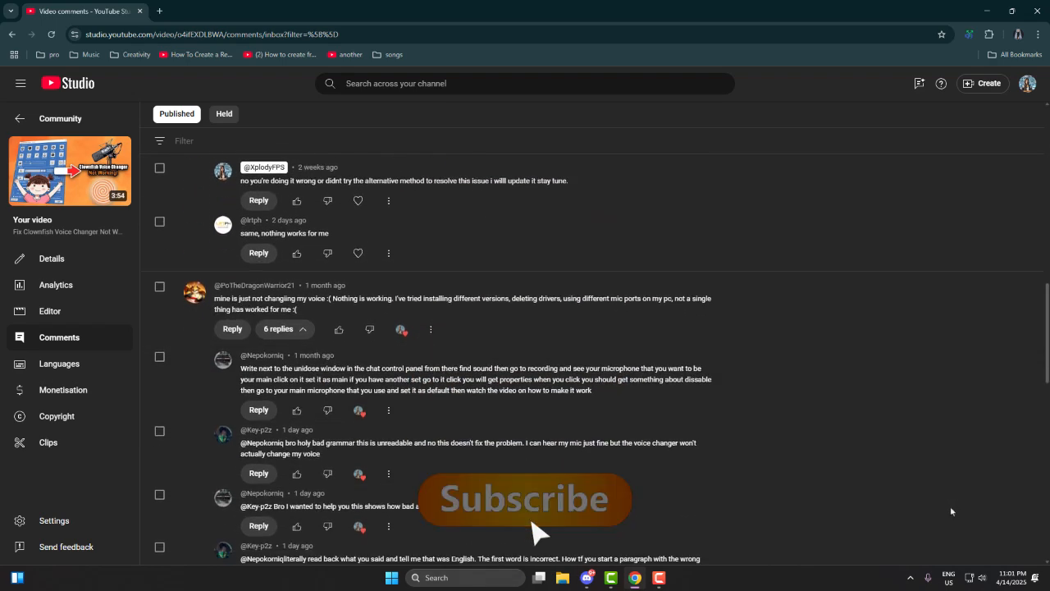
pyautogui.scroll(-3)
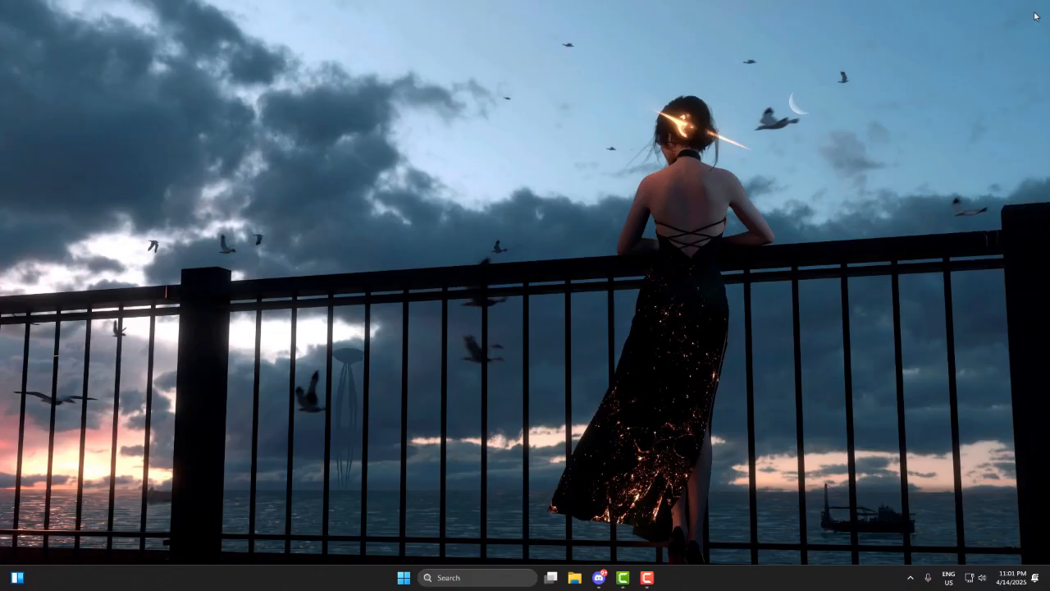
pyautogui.moveTo(1044, 39)
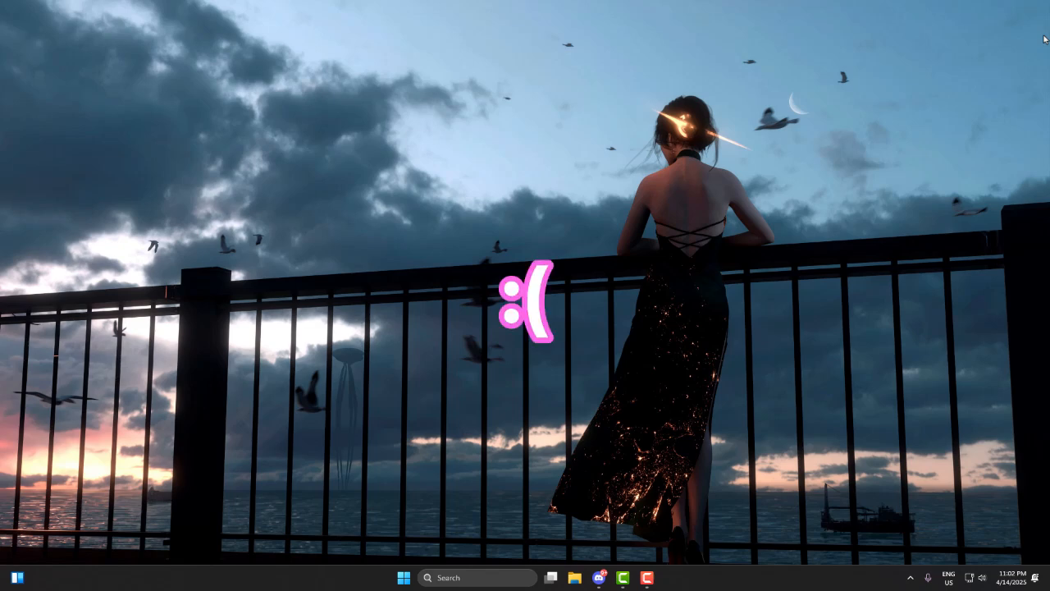
pyautogui.moveTo(1012, 5)
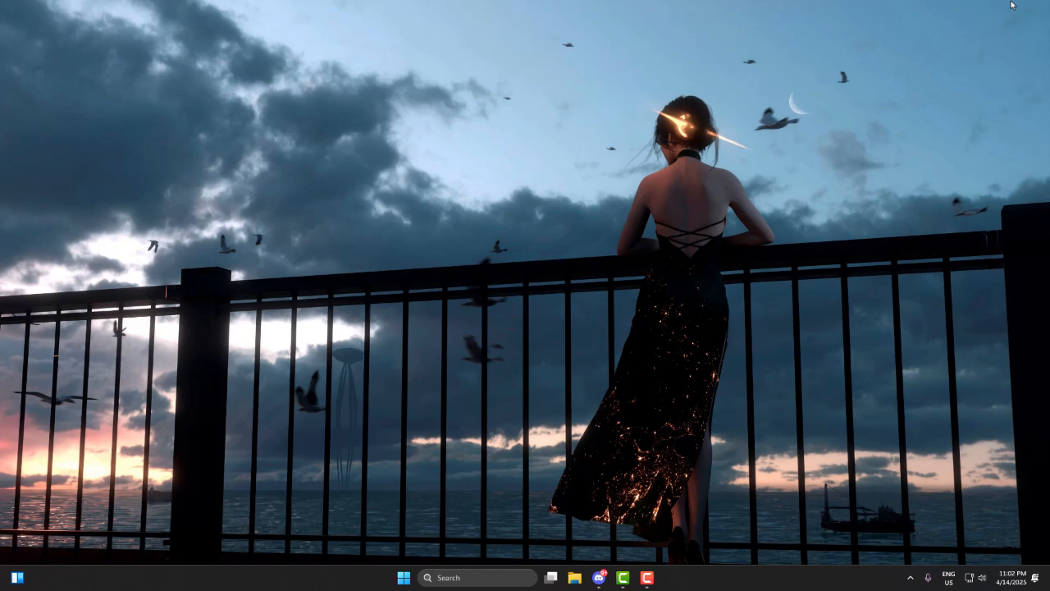
pyautogui.moveTo(509, 211)
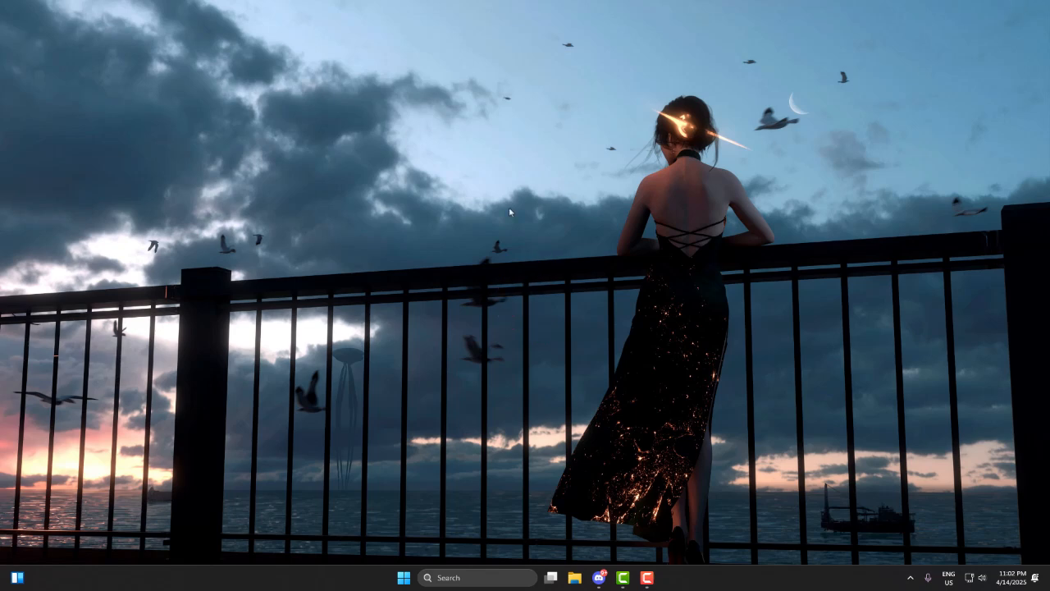
pyautogui.moveTo(561, 135)
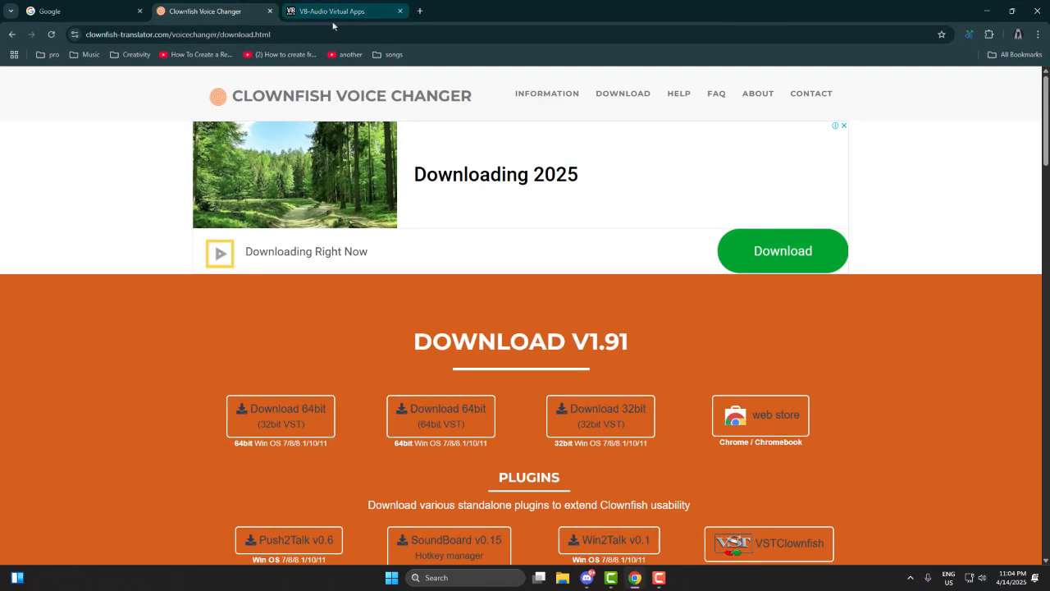
# Switch to the VB-Audio browser tab and scroll down the VB-CABLE product page.
pyautogui.click(336, 10)
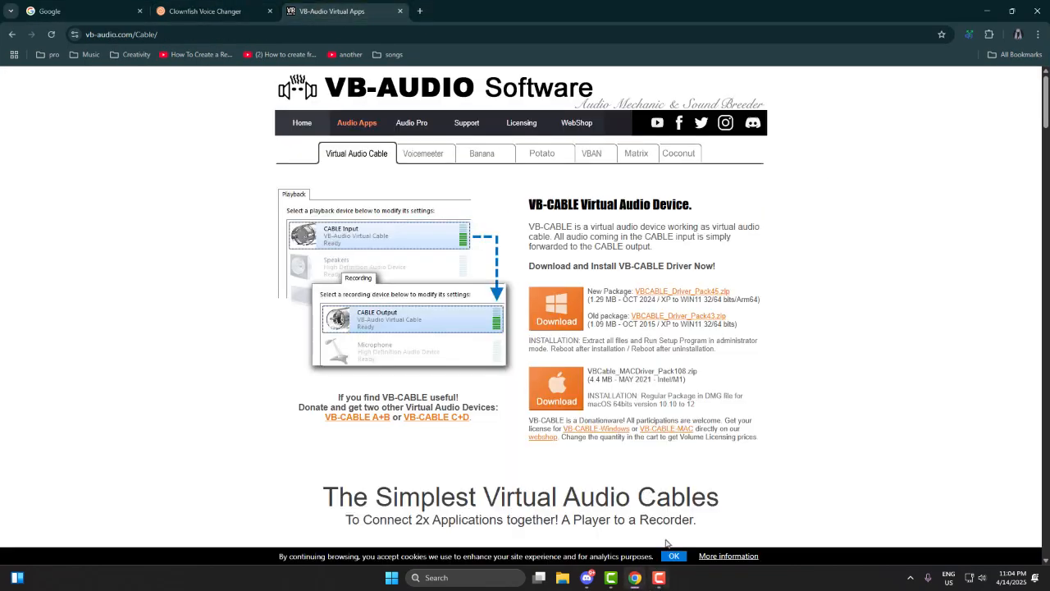
pyautogui.scroll(-3)
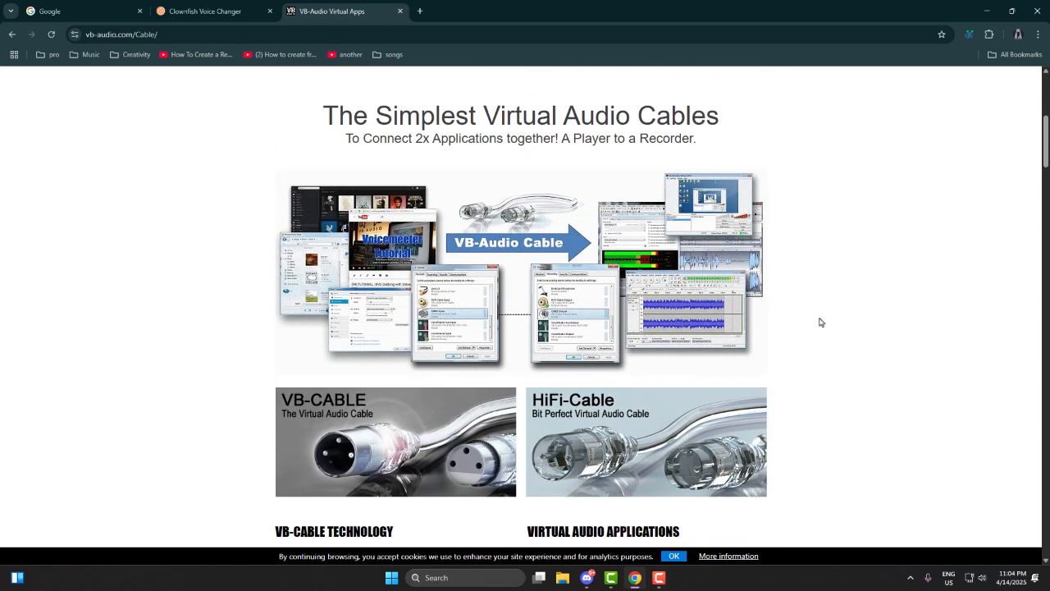
pyautogui.scroll(-3)
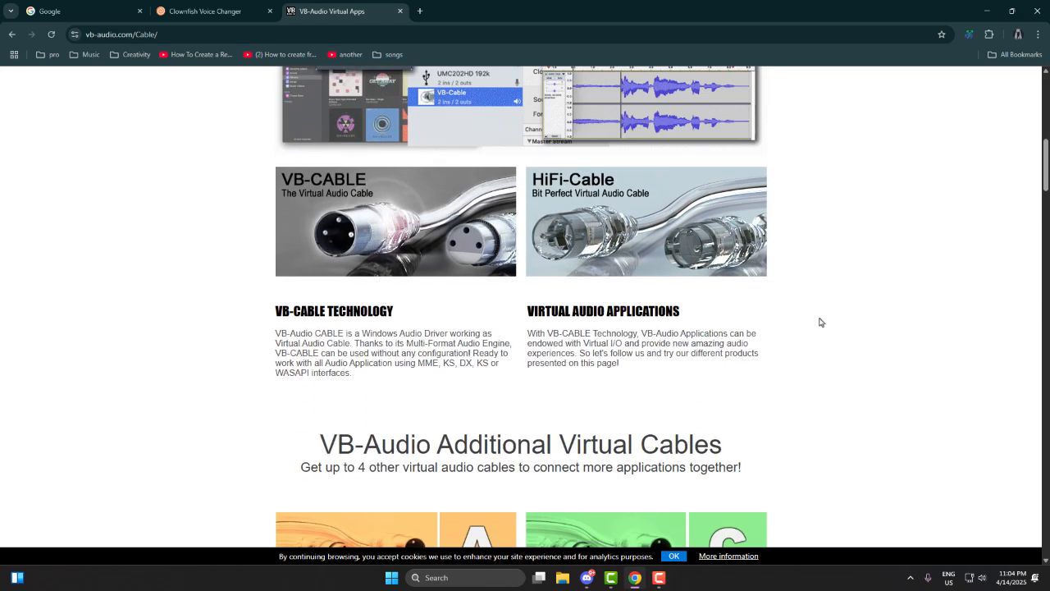
pyautogui.scroll(-3)
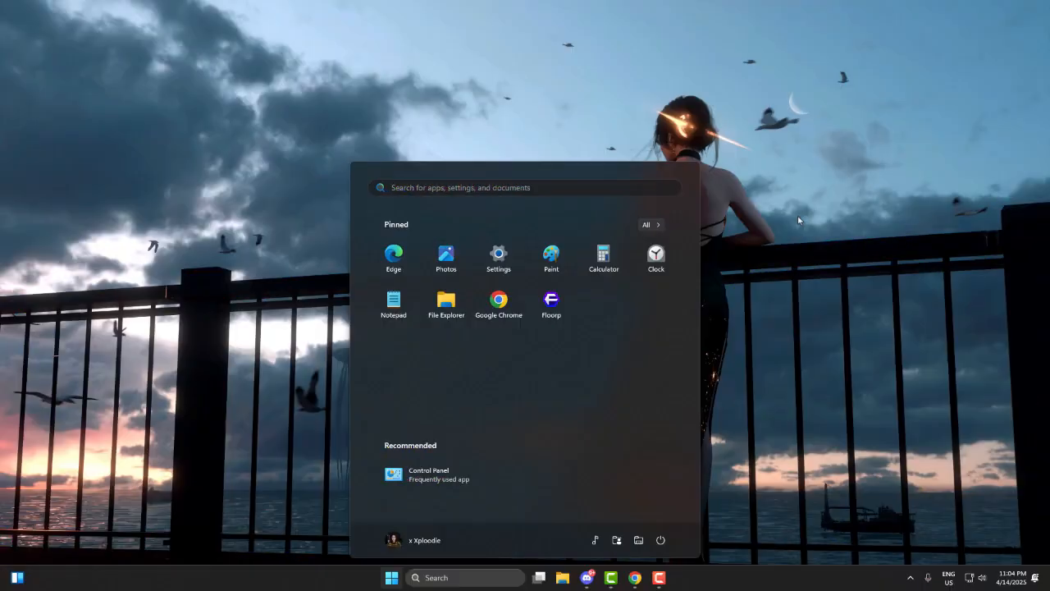
# Reach Programs and Features and start uninstalling Clownfish Voice Changer.
pyautogui.click(428, 474)
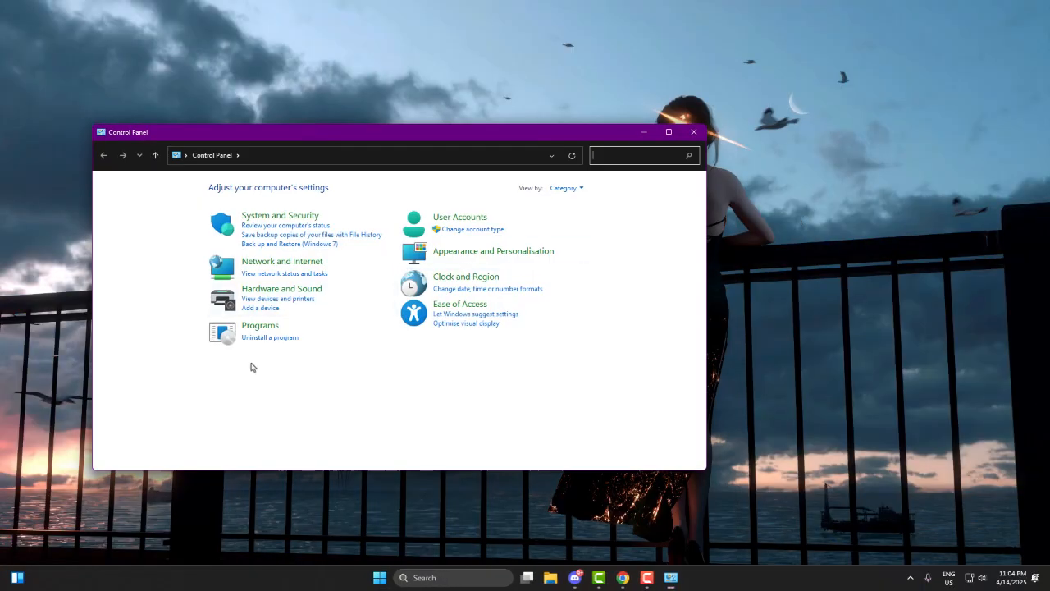
pyautogui.click(270, 338)
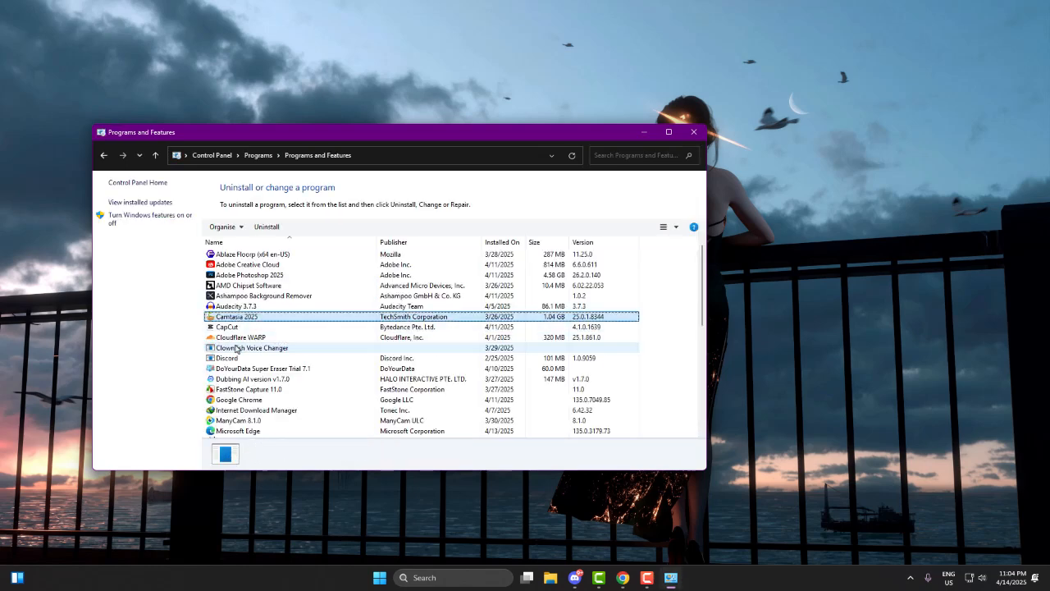
pyautogui.click(252, 348)
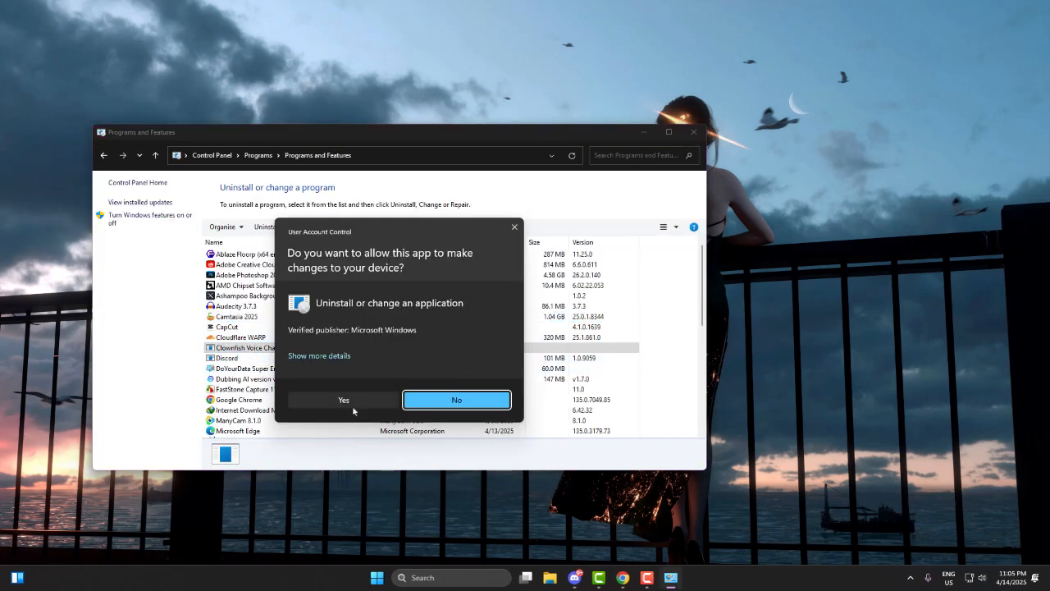
# Allow the uninstaller, remove Clownfish with details shown, and finish.
pyautogui.click(343, 400)
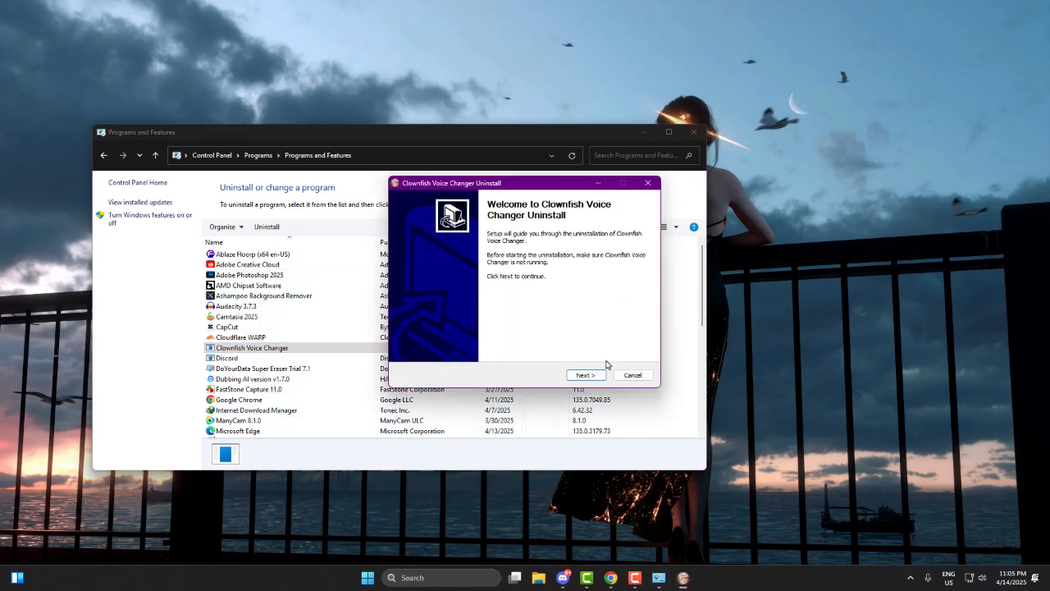
pyautogui.click(584, 374)
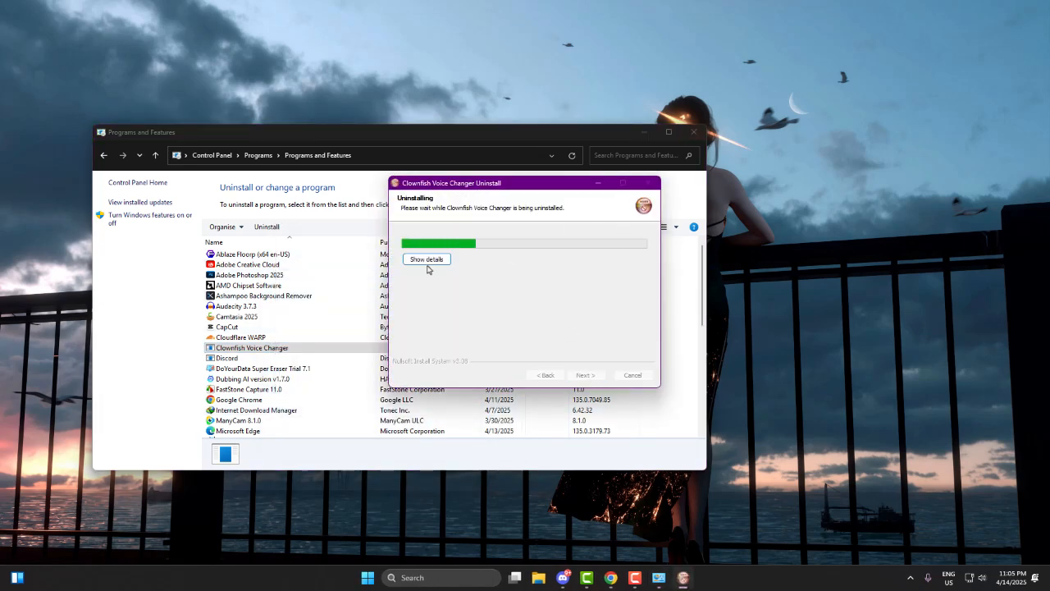
pyautogui.click(427, 259)
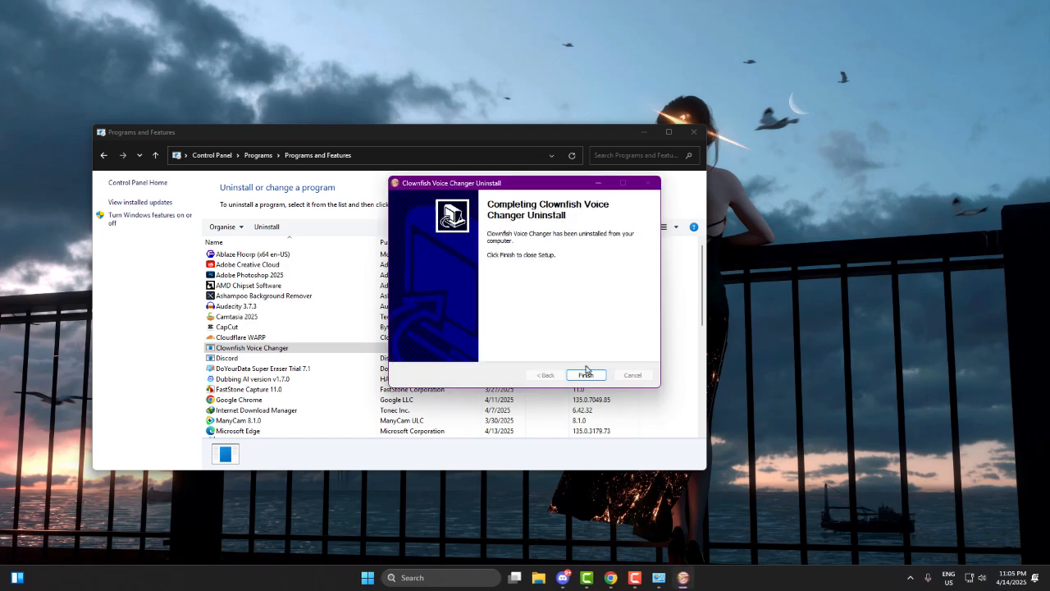
pyautogui.click(586, 374)
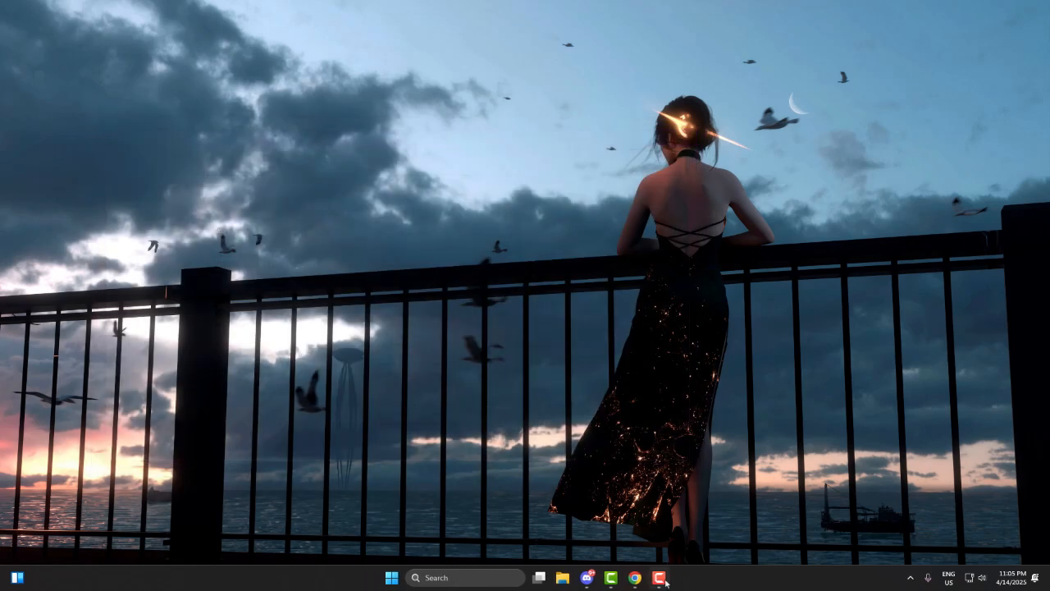
pyautogui.moveTo(494, 169)
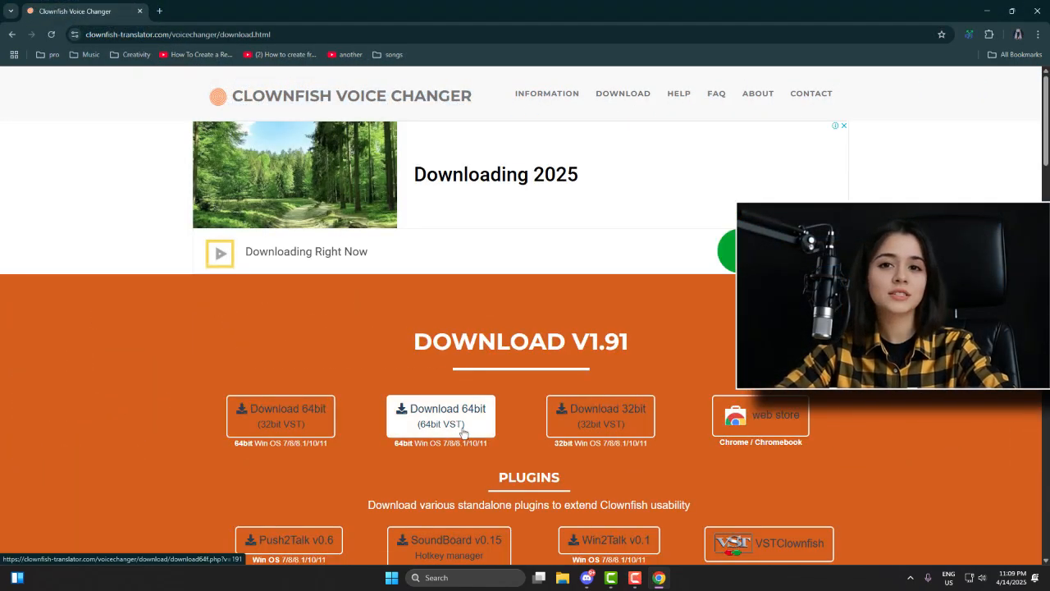
# Start the 64-bit Clownfish installer download and dismiss the advertisement pop-up.
pyautogui.click(440, 416)
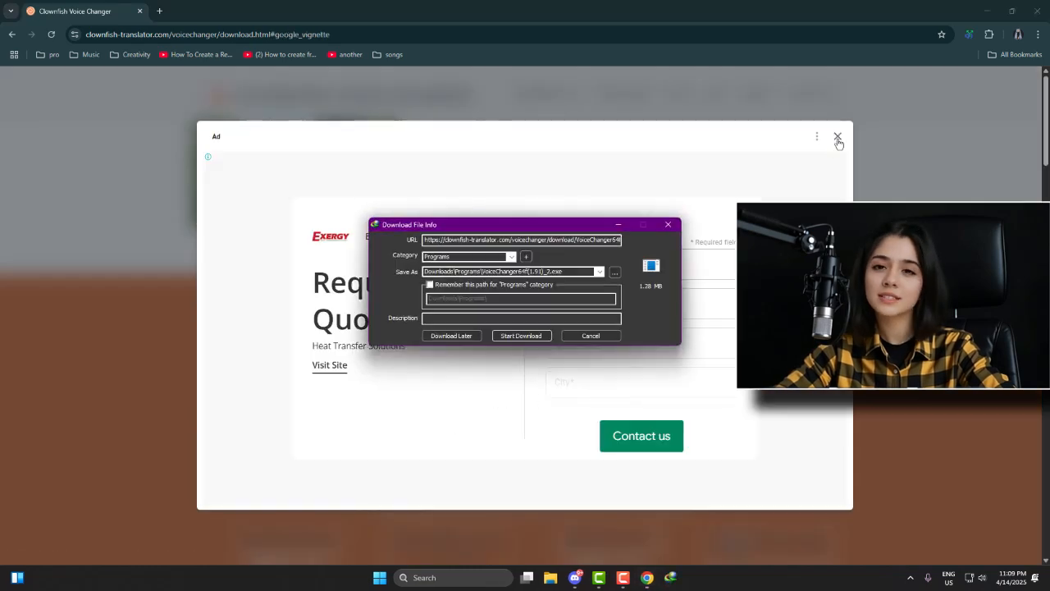
pyautogui.click(522, 335)
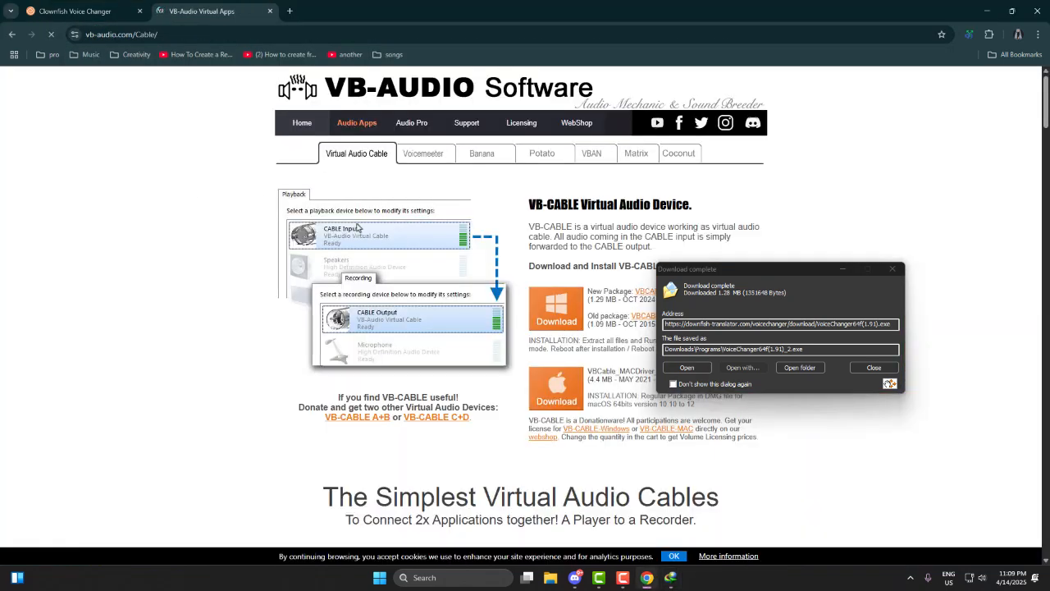
# Move the download notice aside and download VBCABLE_Driver_Pack45.zip.
pyautogui.moveTo(780, 269); pyautogui.dragTo(899, 279)
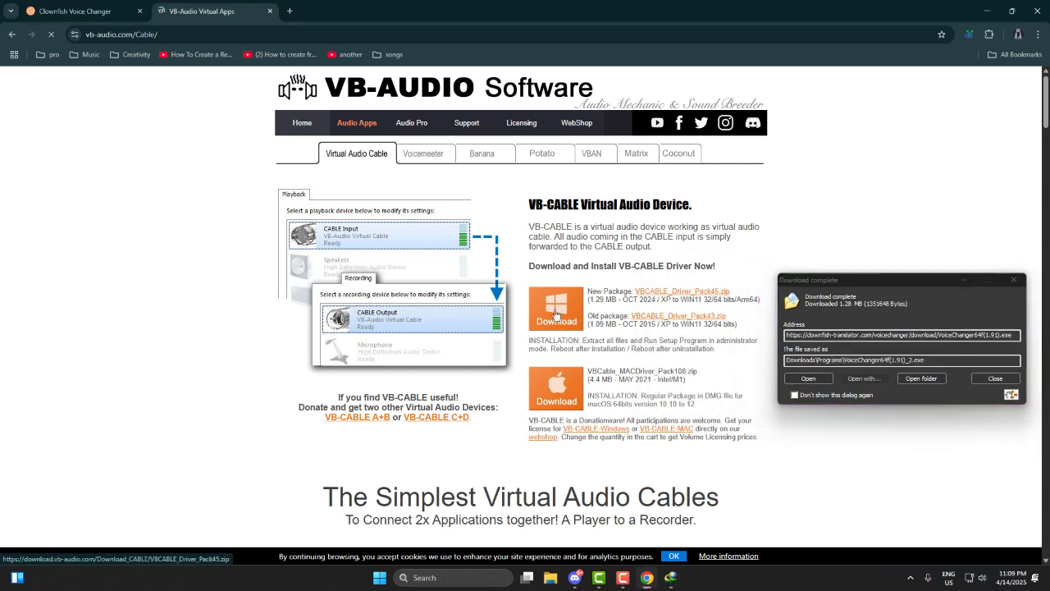
pyautogui.click(557, 311)
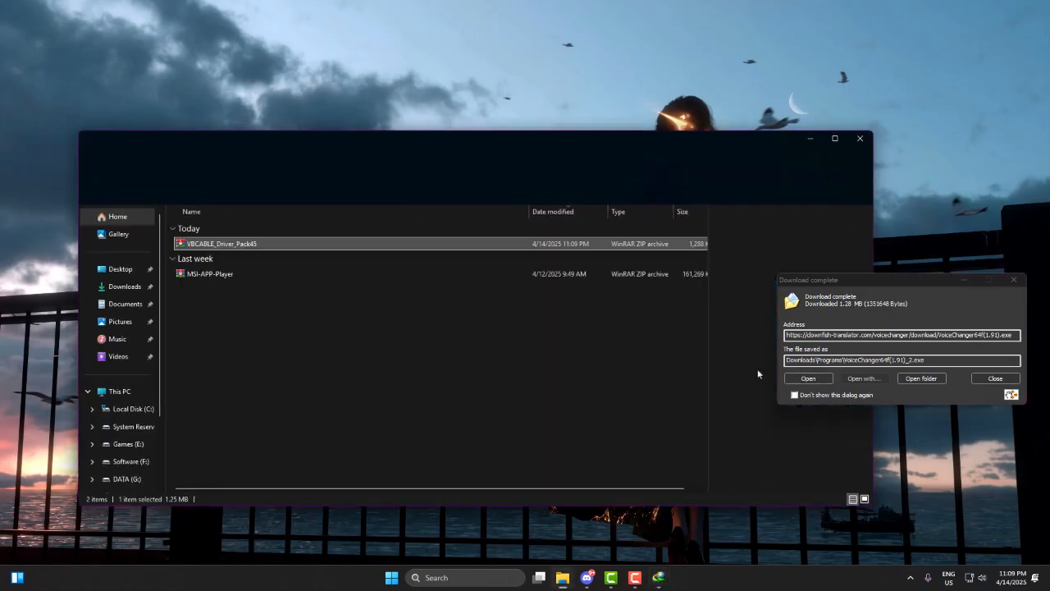
# Launch the VoiceChanger setup and install Clownfish with default components.
pyautogui.click(922, 378)
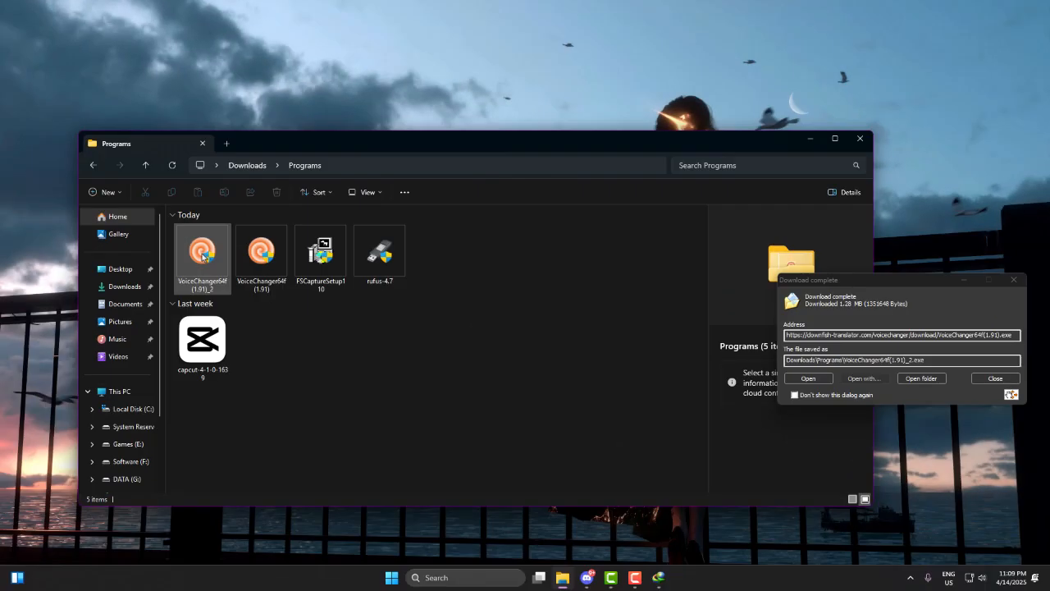
pyautogui.doubleClick(202, 253)
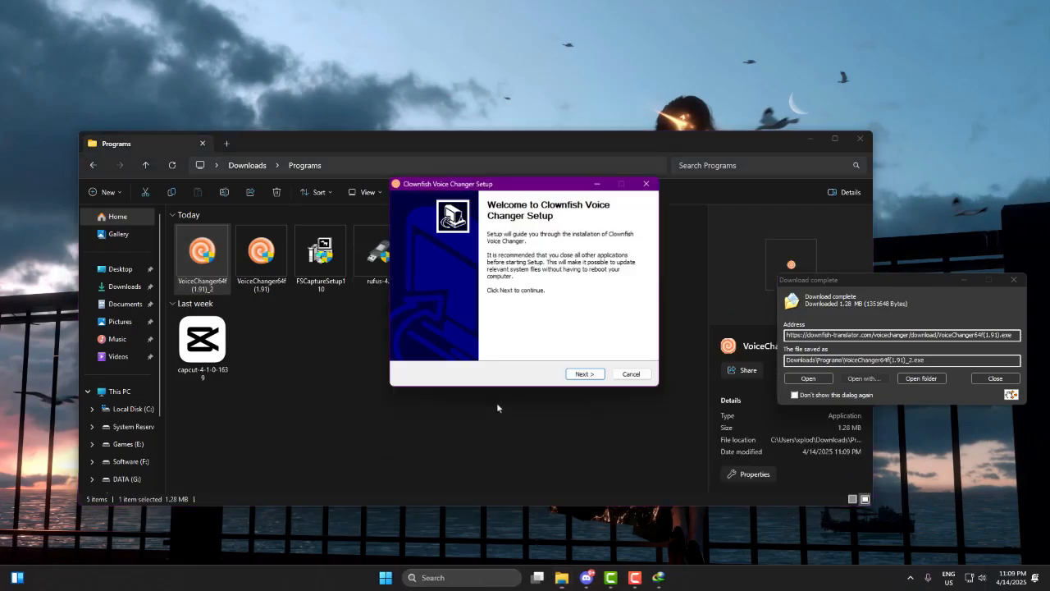
pyautogui.click(584, 374)
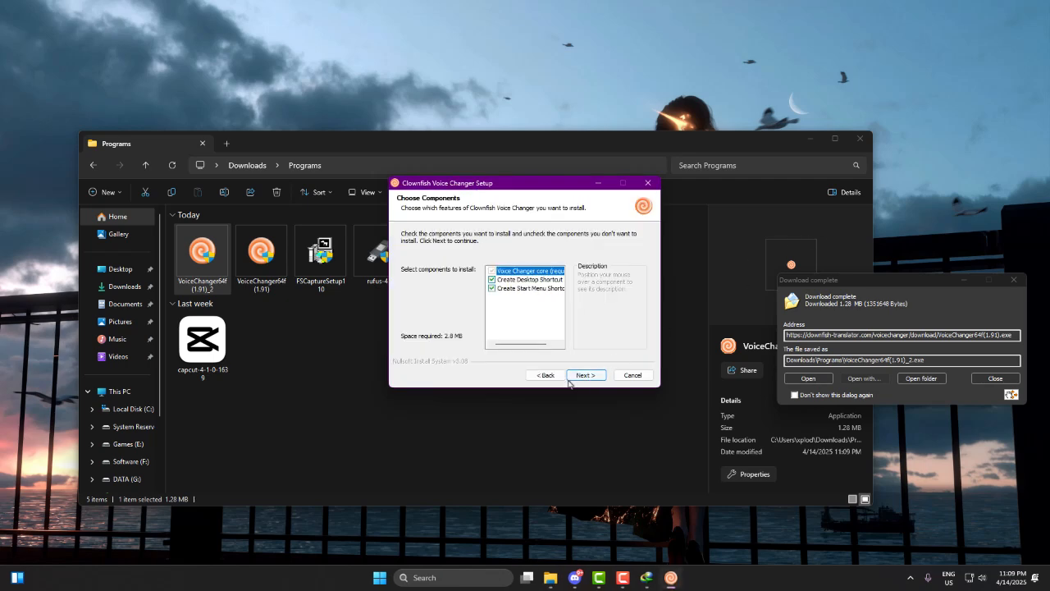
pyautogui.click(586, 374)
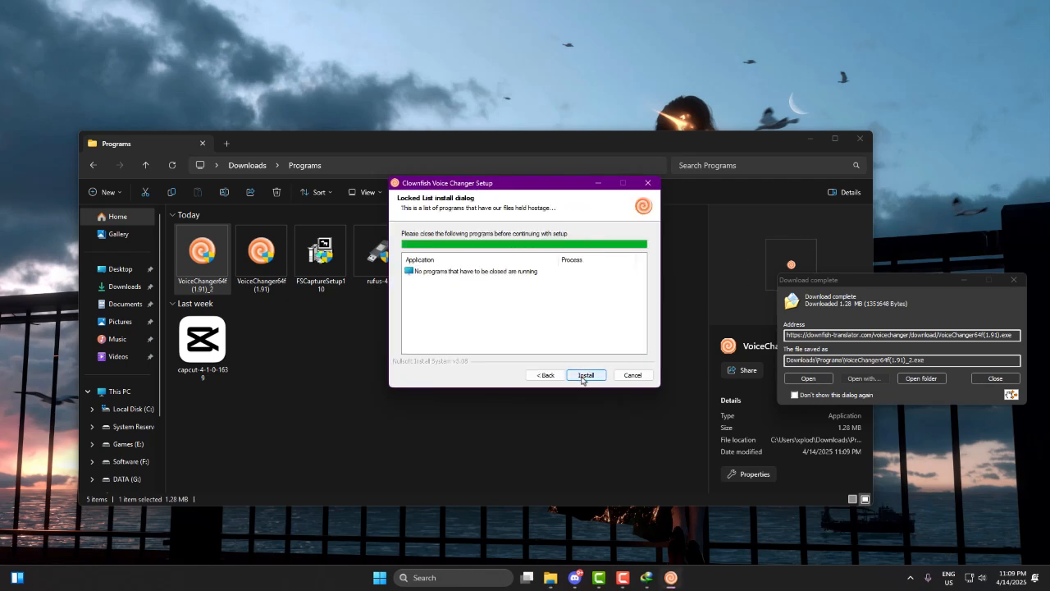
pyautogui.click(584, 374)
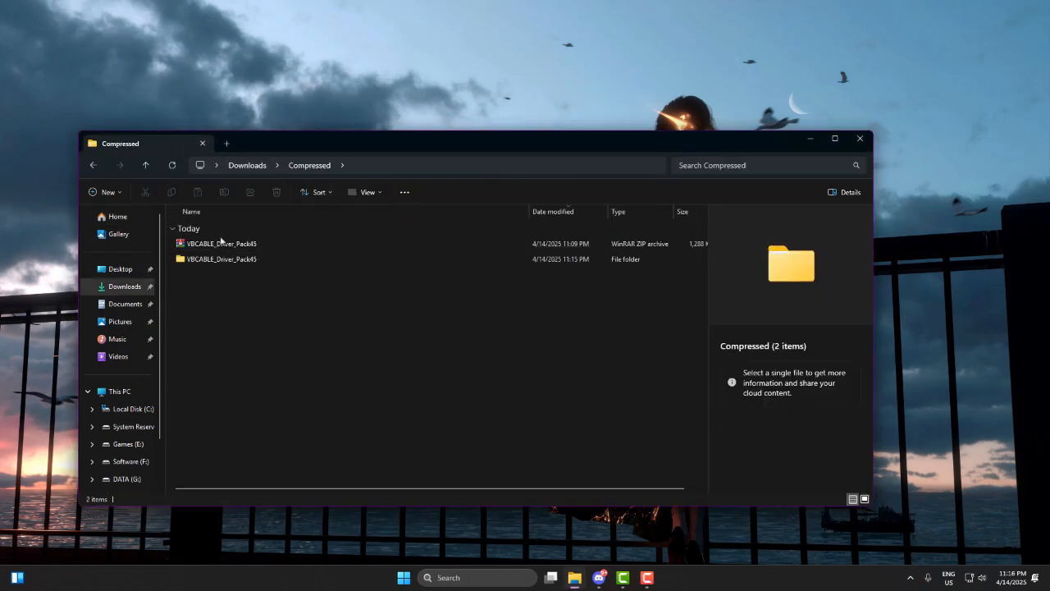
# Run VBCABLE_Setup_x64 from the extracted VBCABLE_Driver_Pack45 folder as administrator.
pyautogui.click(222, 259)
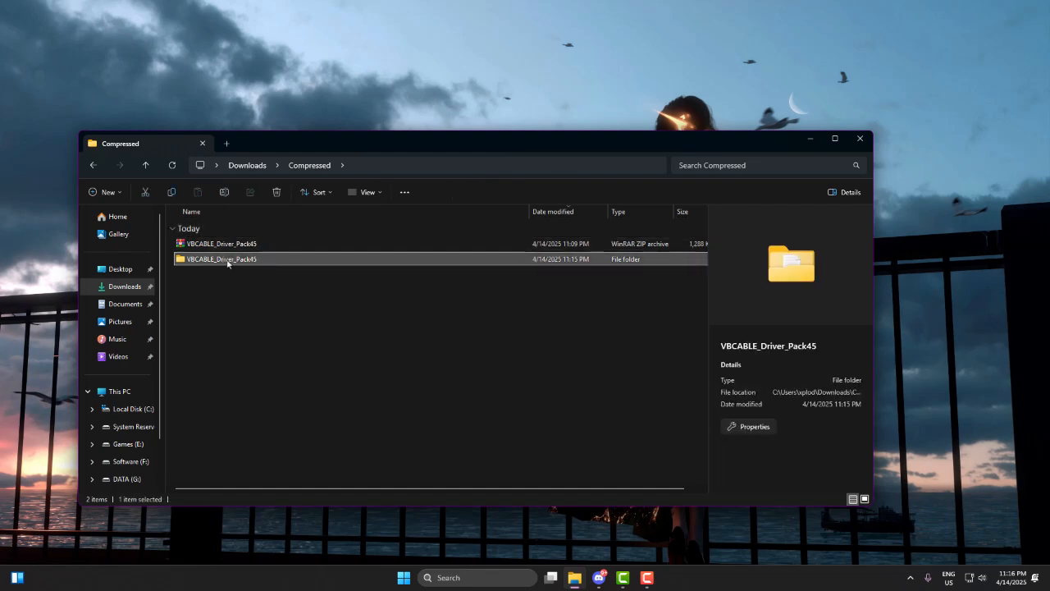
pyautogui.doubleClick(220, 260)
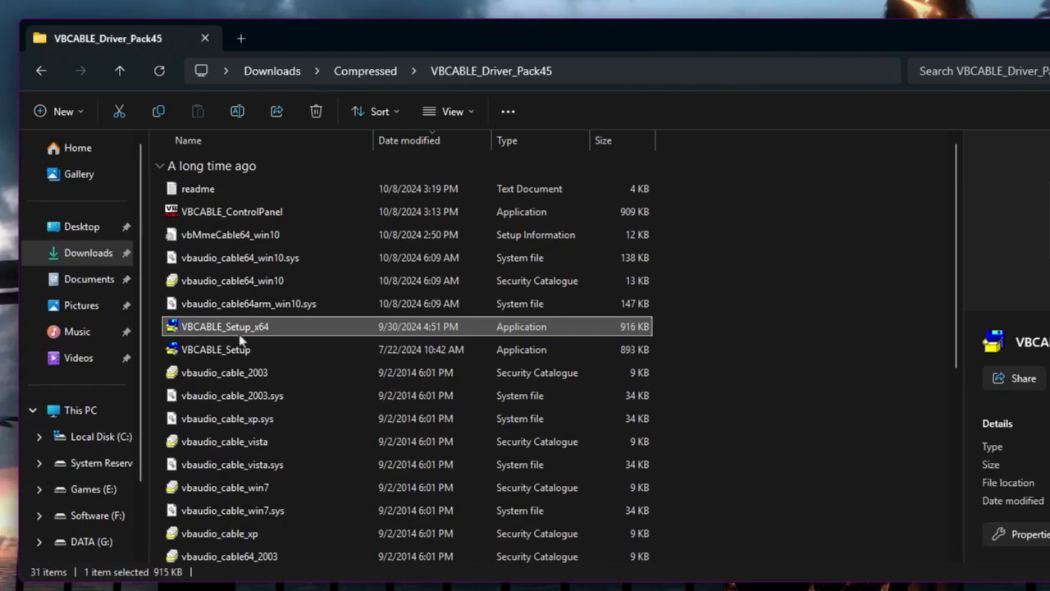
pyautogui.moveTo(279, 335)
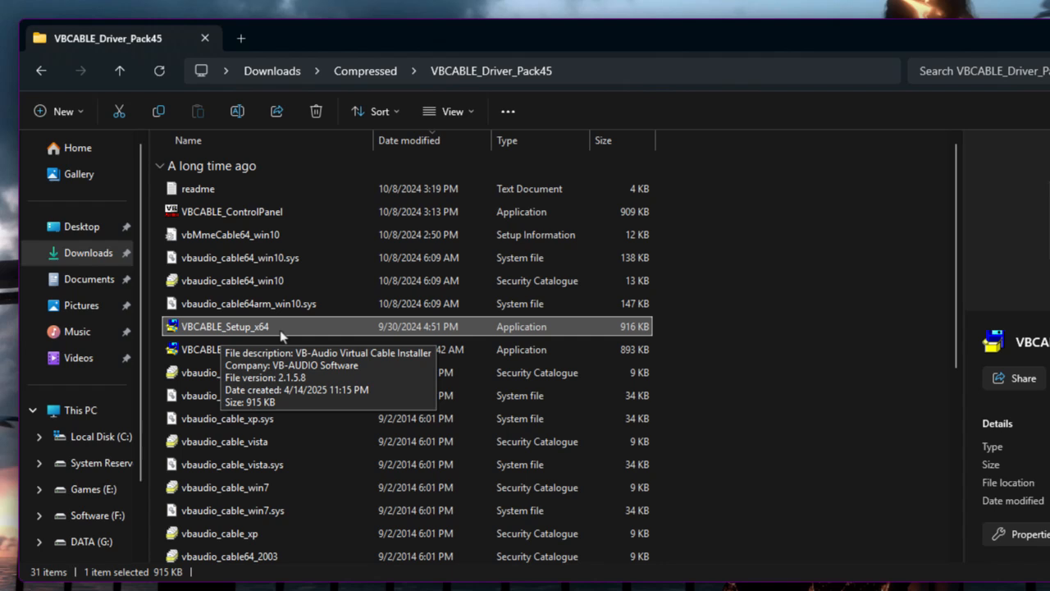
pyautogui.moveTo(355, 345)
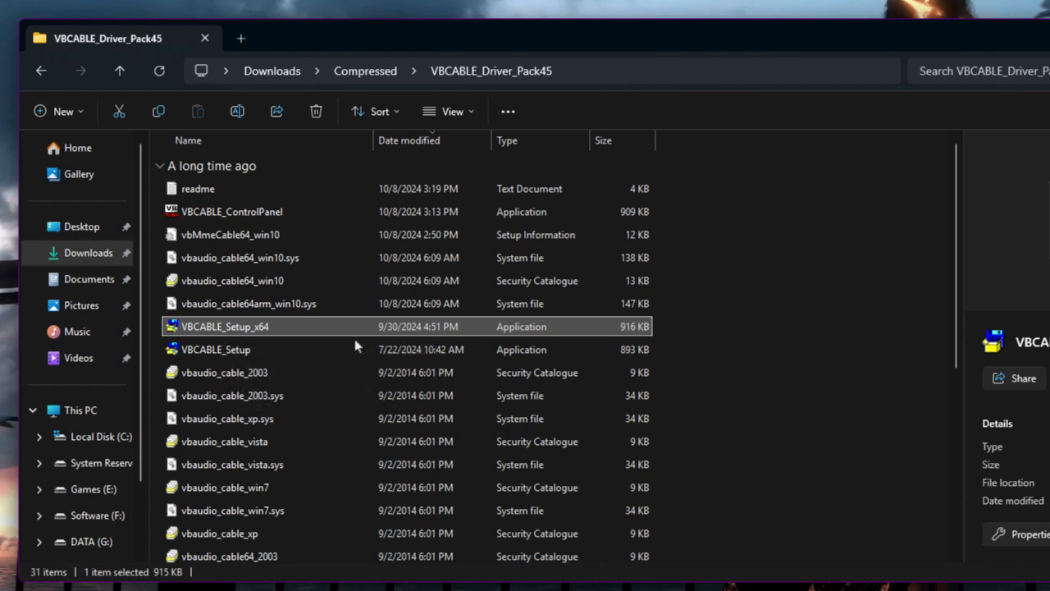
pyautogui.click(216, 348)
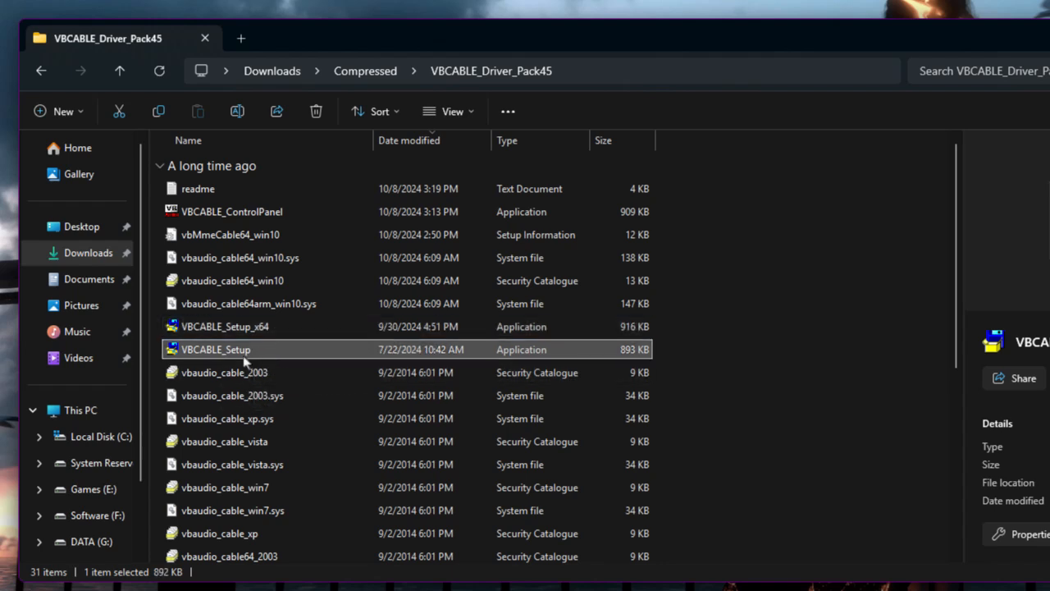
pyautogui.moveTo(271, 353)
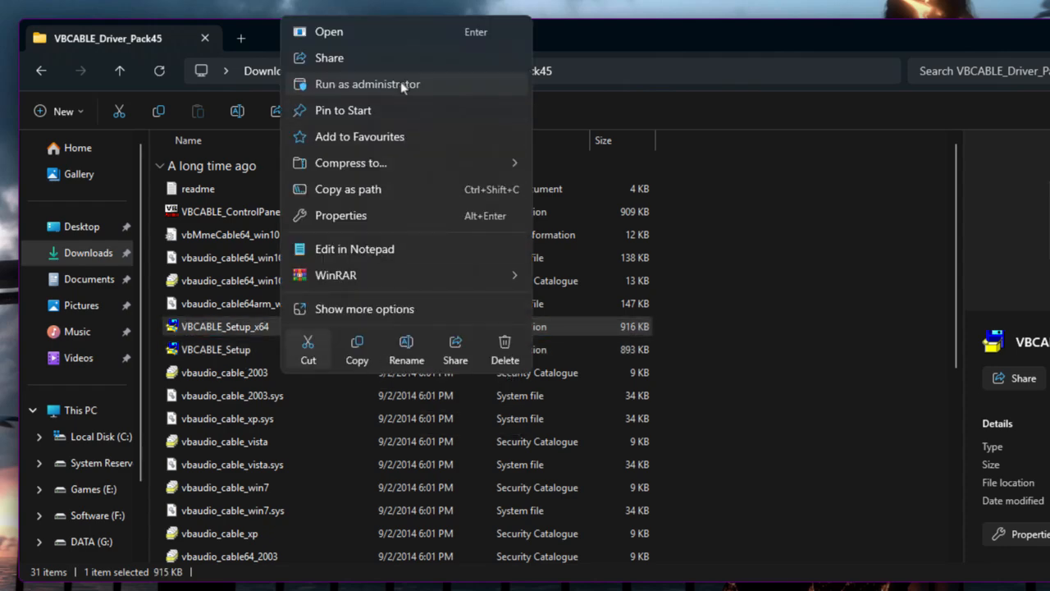
pyautogui.click(367, 83)
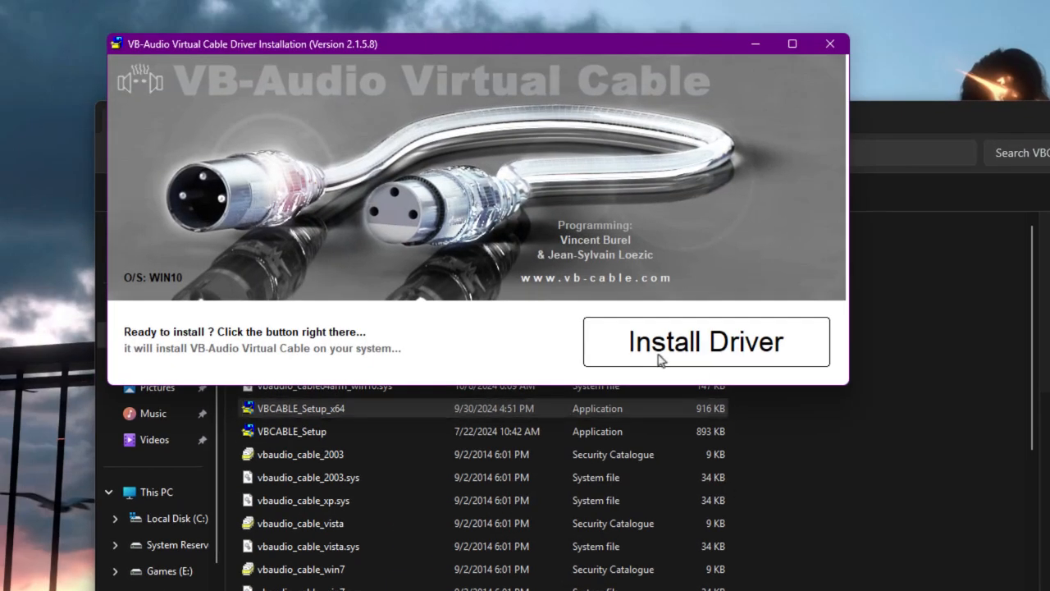
# Install the virtual cable driver, acknowledge success and close the driver pack folder.
pyautogui.click(706, 341)
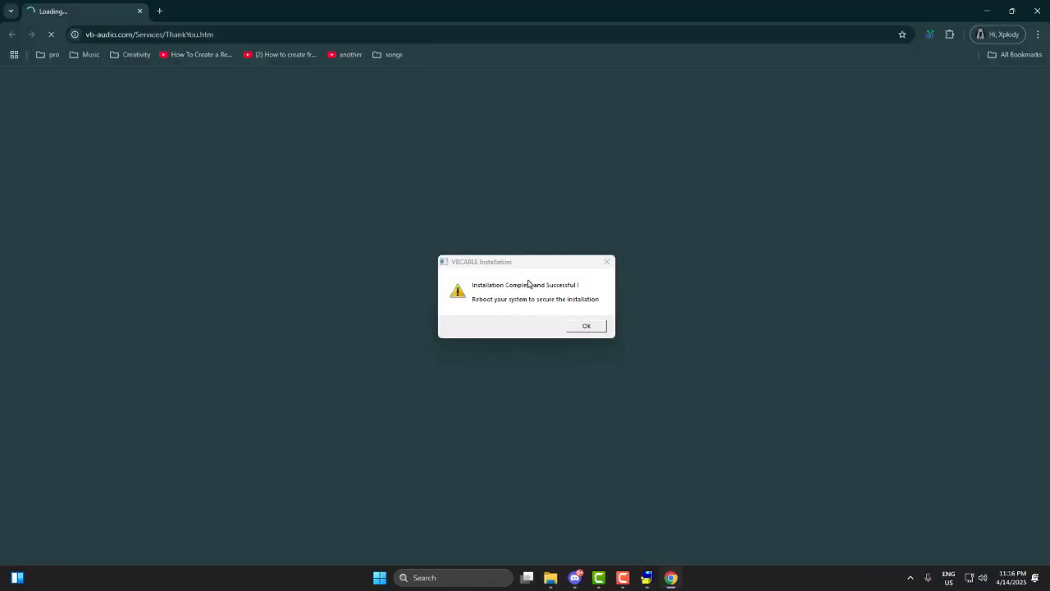
pyautogui.click(586, 325)
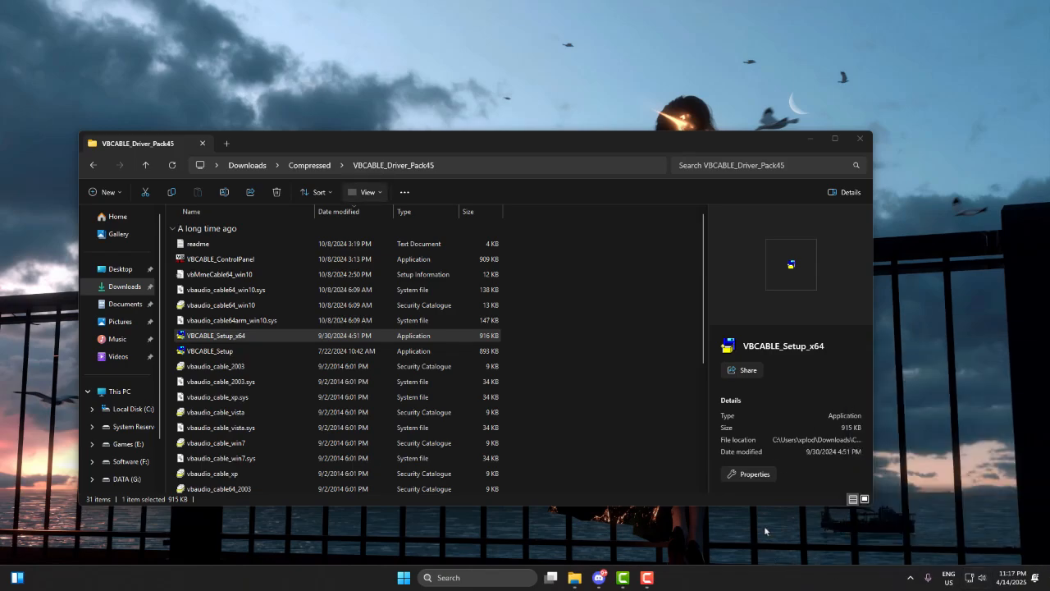
pyautogui.click(860, 138)
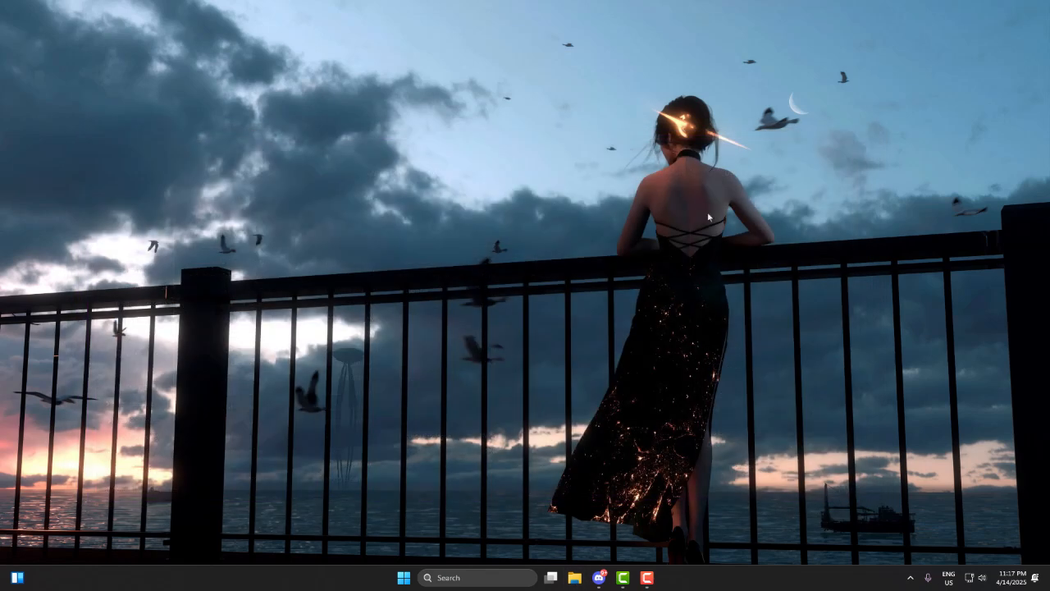
pyautogui.moveTo(588, 273)
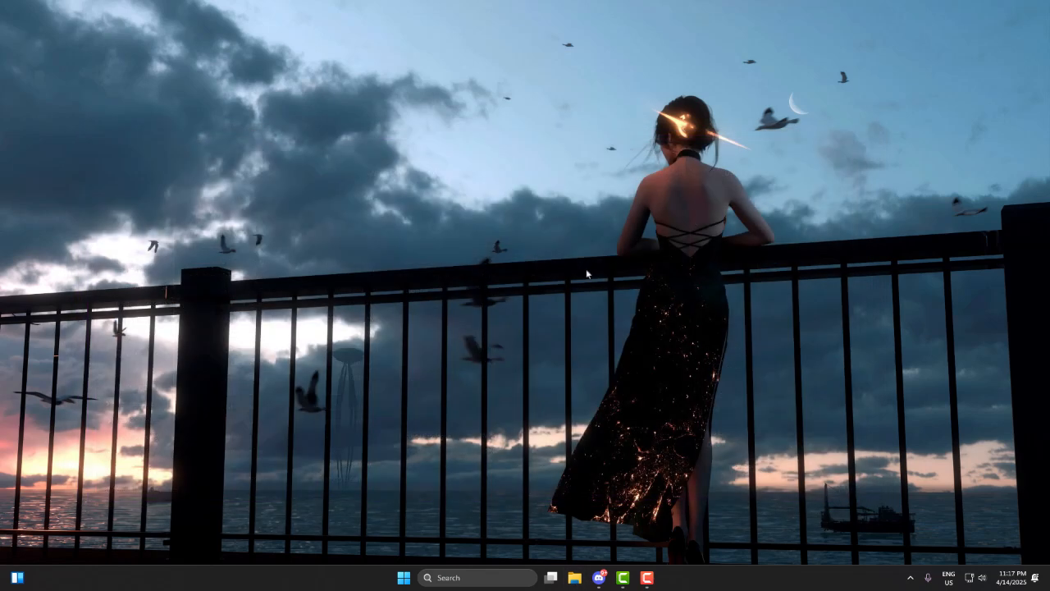
pyautogui.moveTo(696, 221)
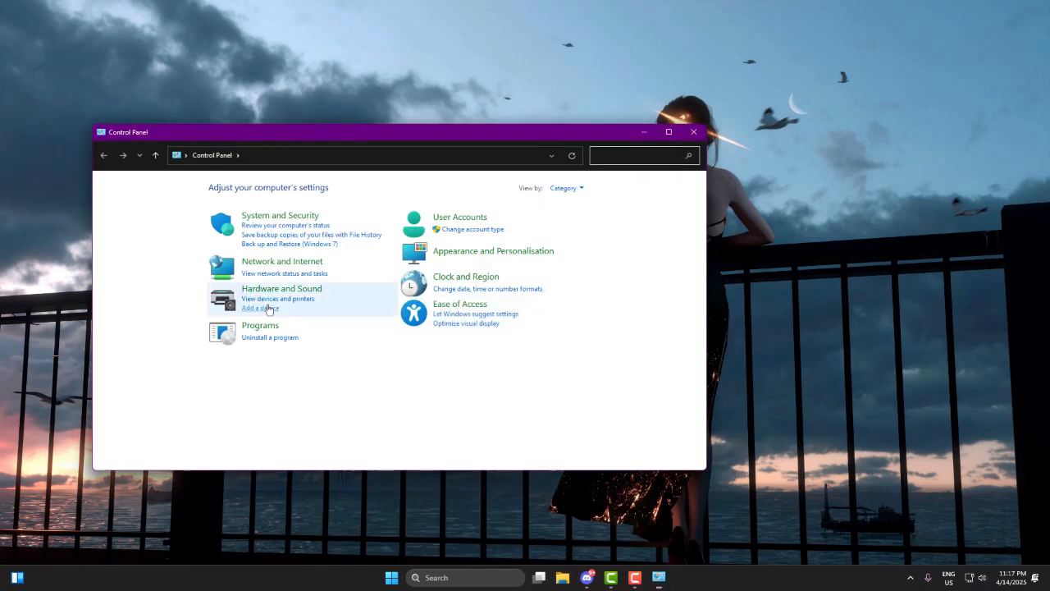
# Reach the Sound recording devices list and pick the DM30 USB microphone.
pyautogui.click(282, 289)
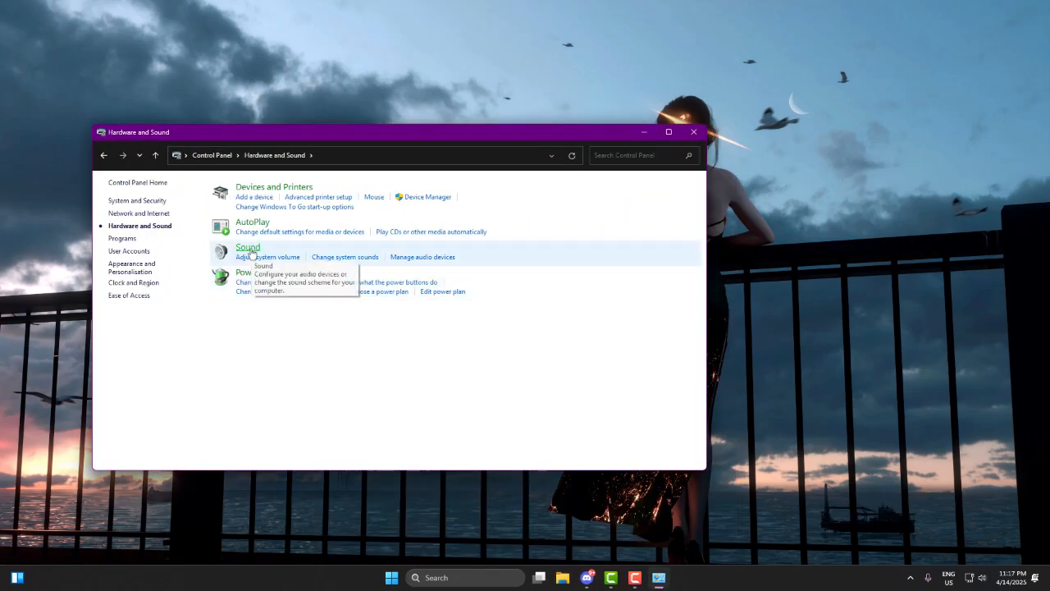
pyautogui.click(268, 256)
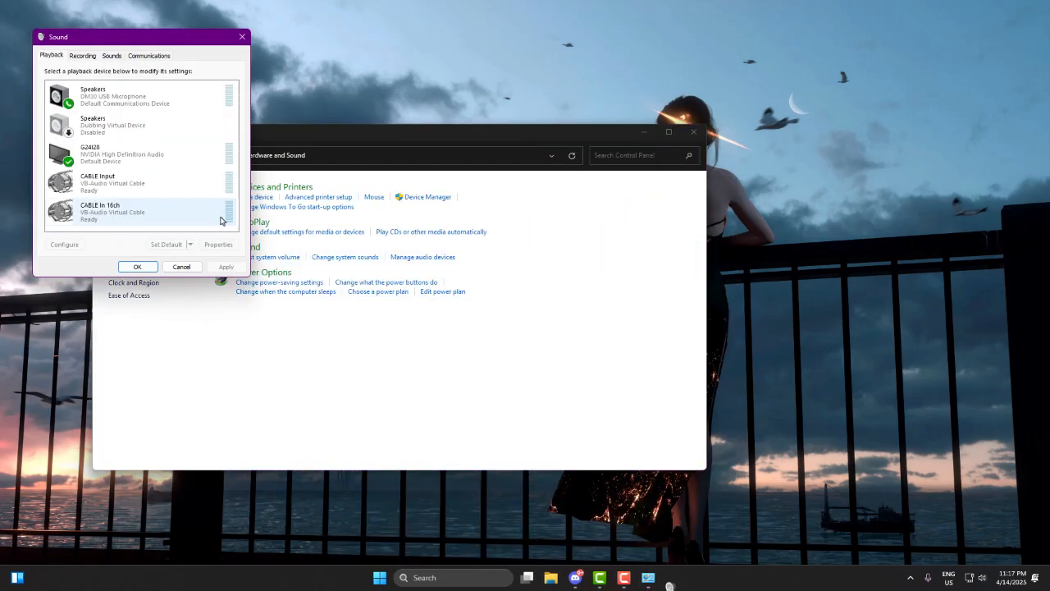
pyautogui.click(82, 56)
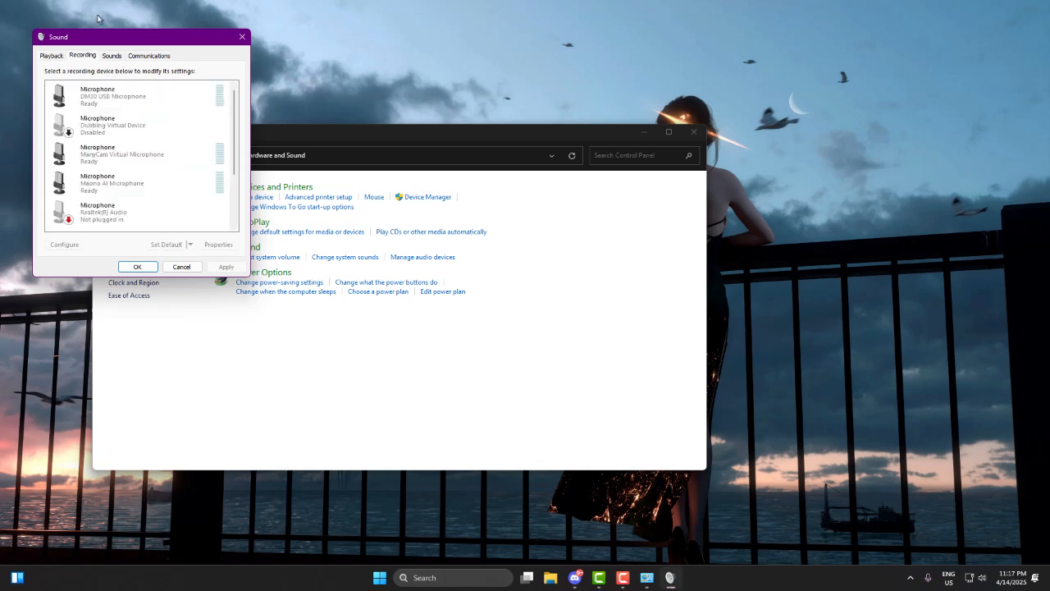
pyautogui.moveTo(140, 36); pyautogui.dragTo(378, 210)
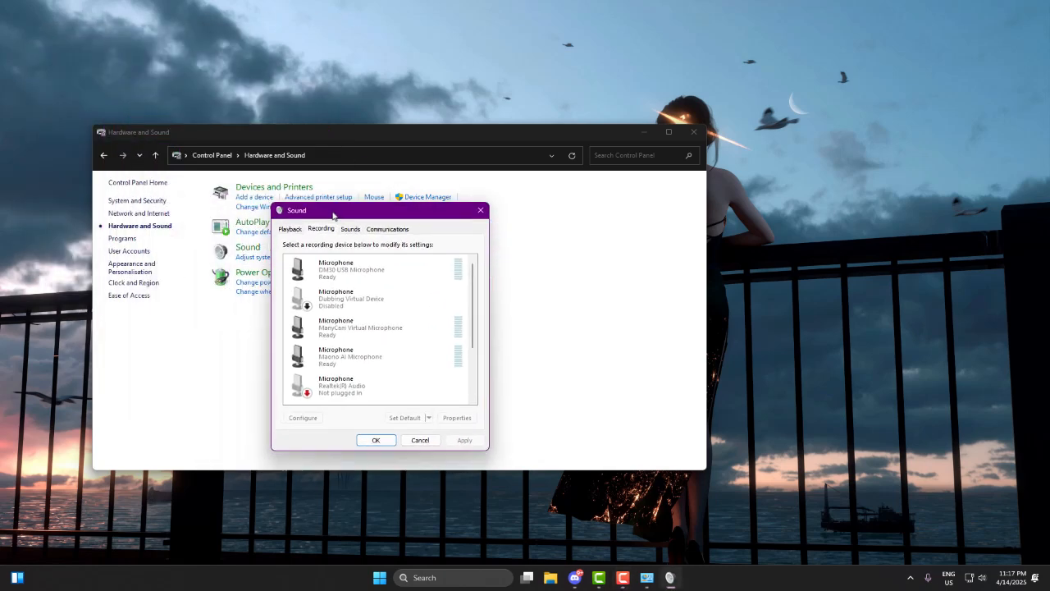
pyautogui.click(353, 269)
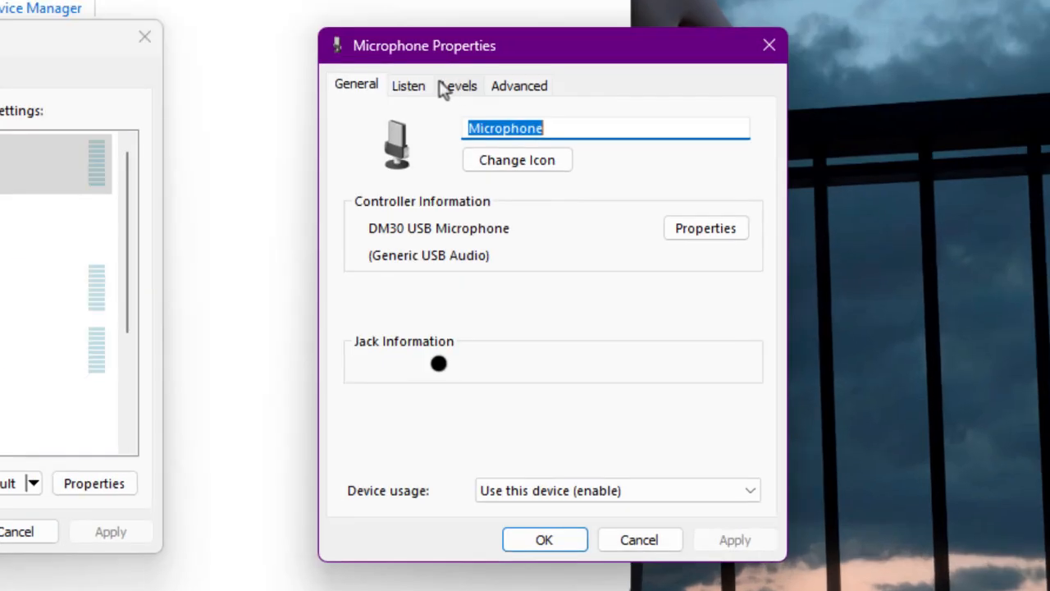
# Set the microphone's Listen playback device to CABLE Input and confirm, closing Sound.
pyautogui.click(409, 85)
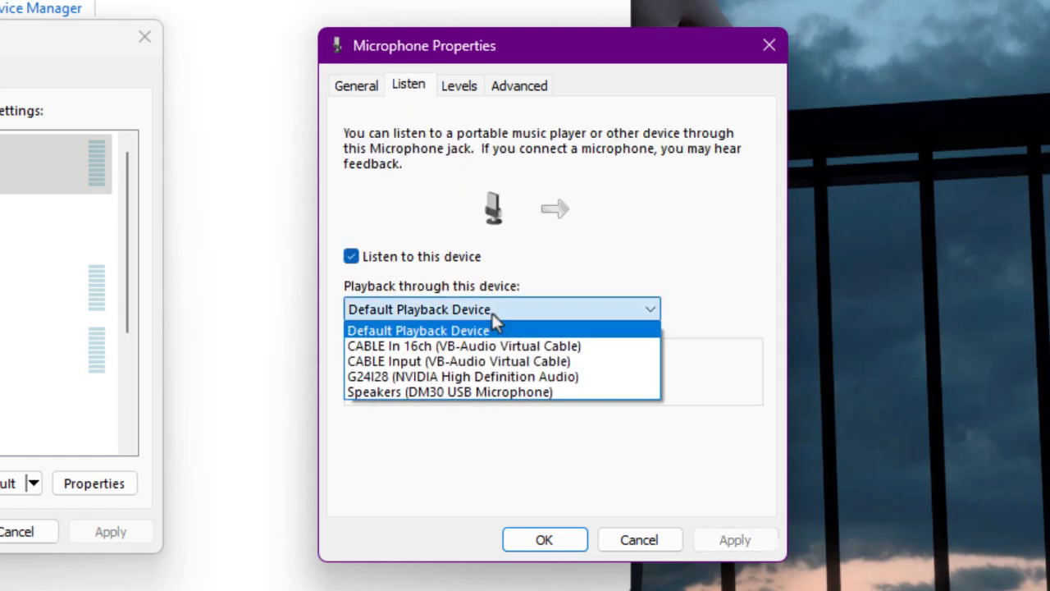
pyautogui.click(418, 330)
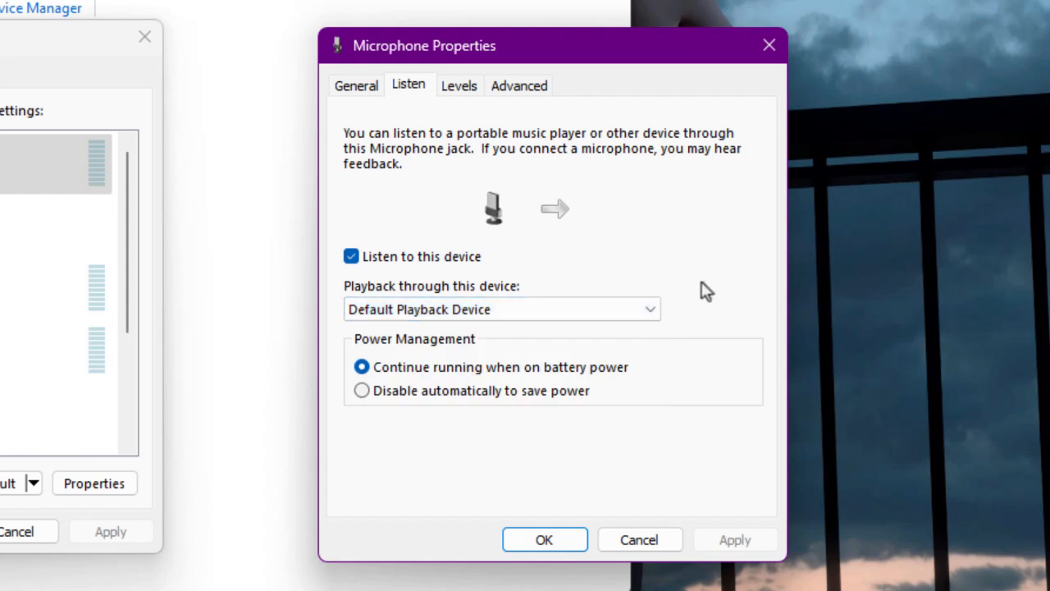
pyautogui.click(650, 309)
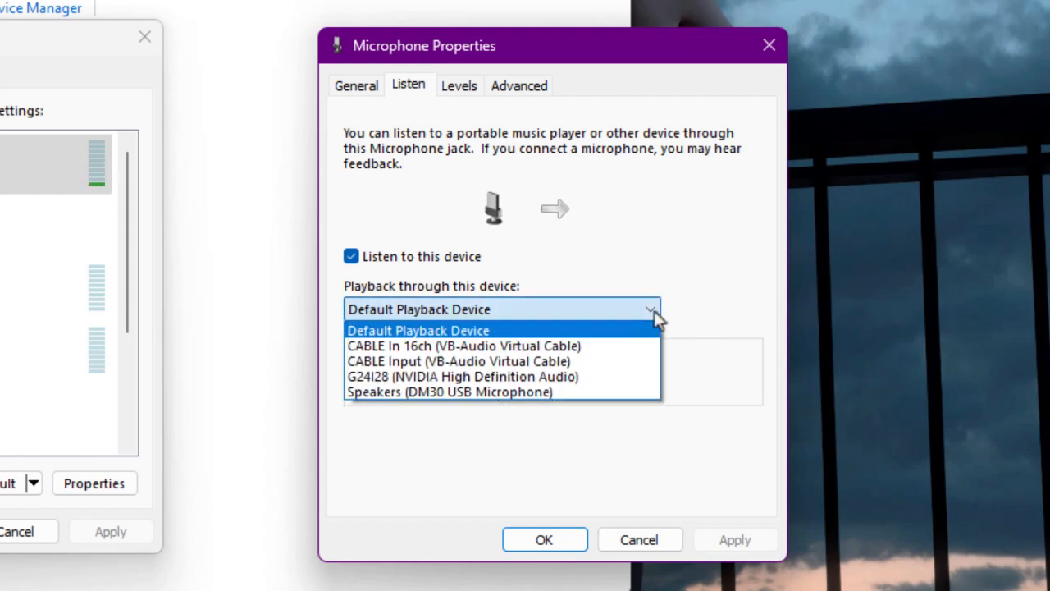
pyautogui.moveTo(506, 361)
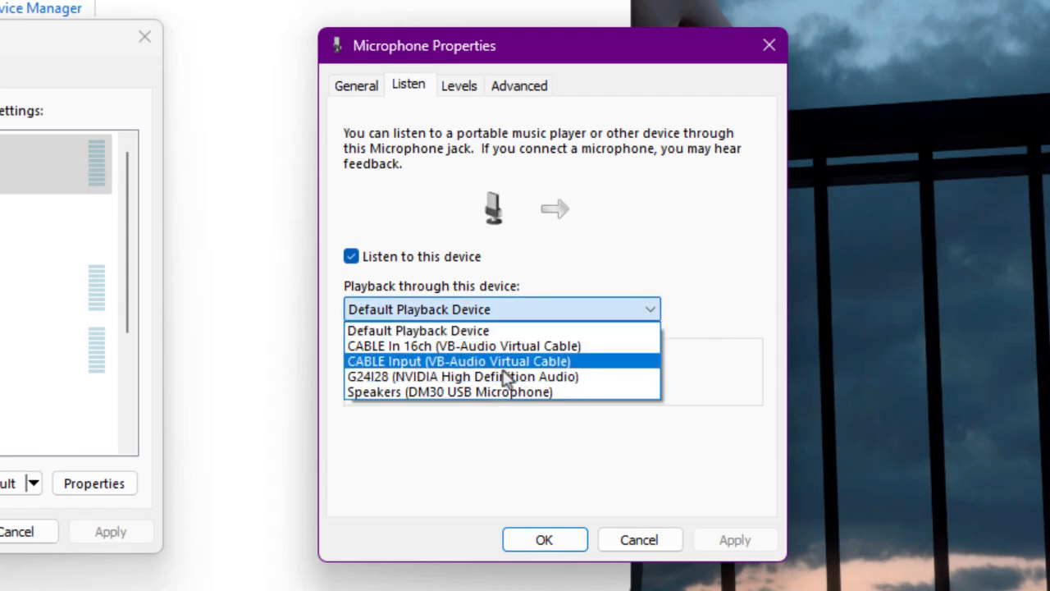
pyautogui.moveTo(522, 393)
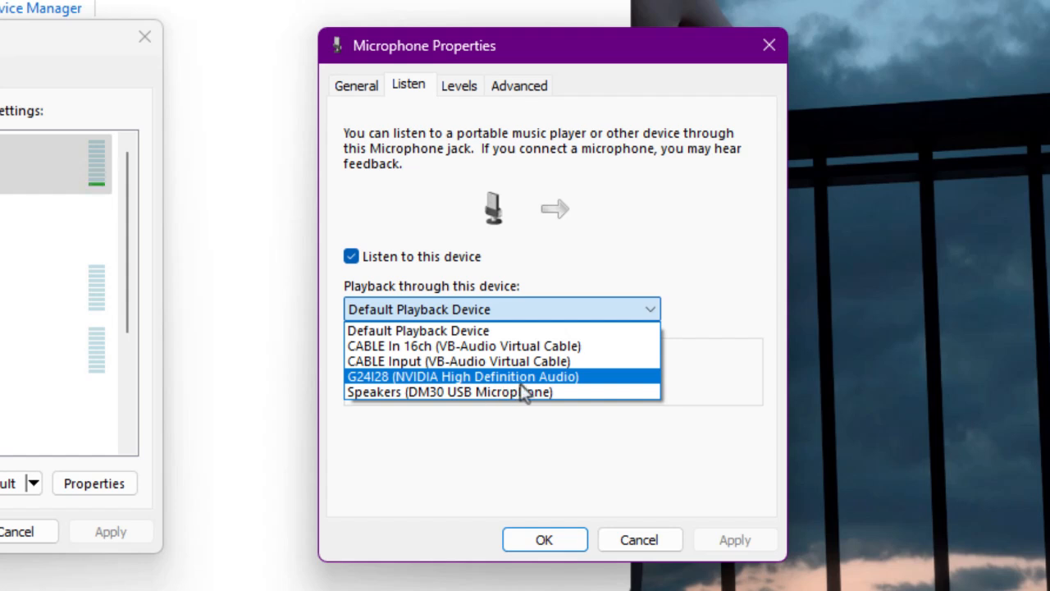
pyautogui.moveTo(463, 344)
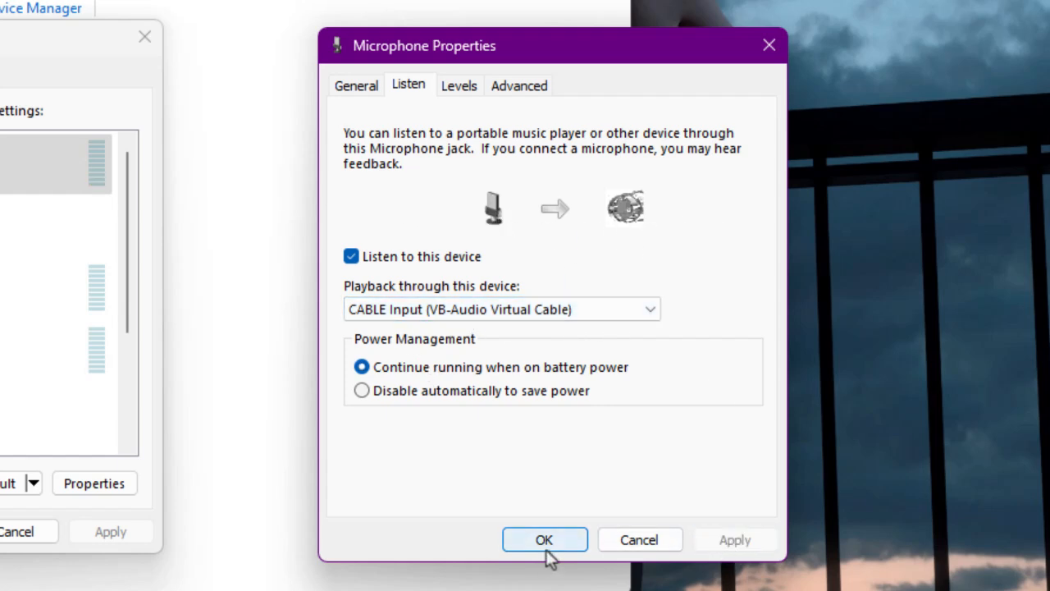
pyautogui.click(545, 539)
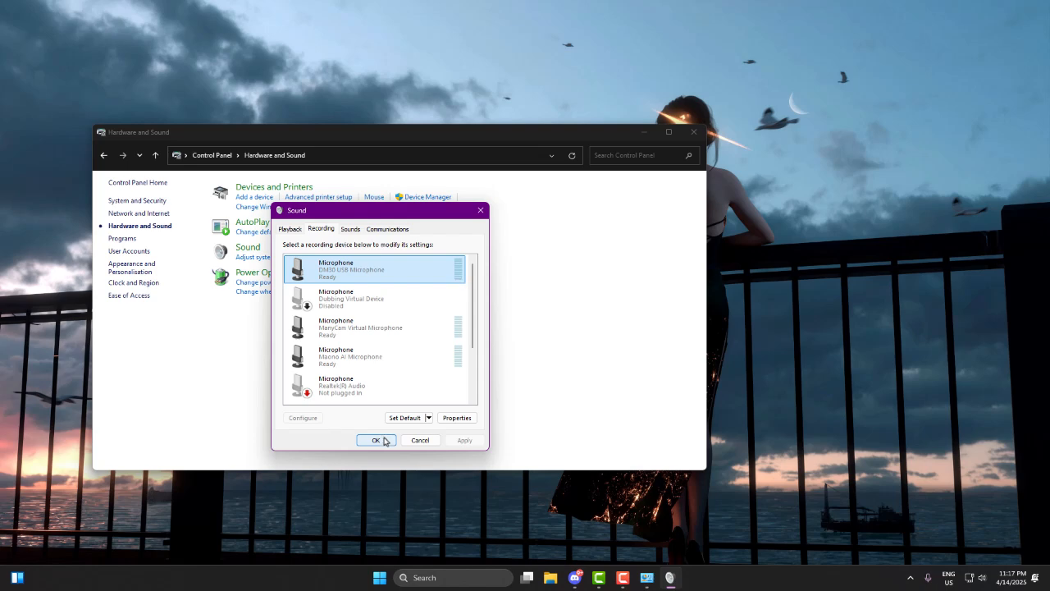
pyautogui.click(376, 439)
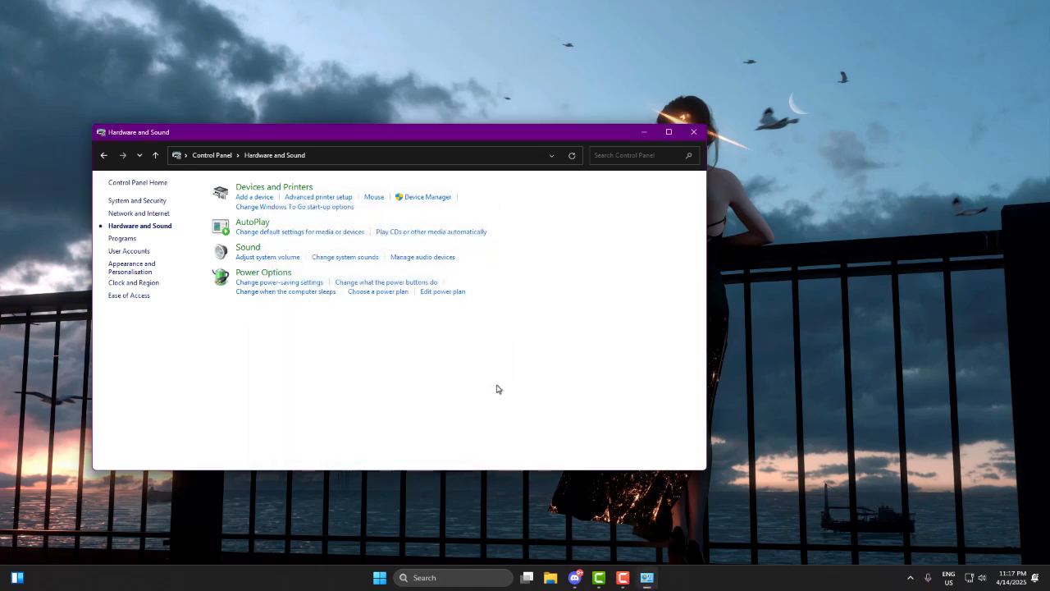
# Close Control Panel and search the Start menu for 'clownfishVoiceChanger'.
pyautogui.click(693, 131)
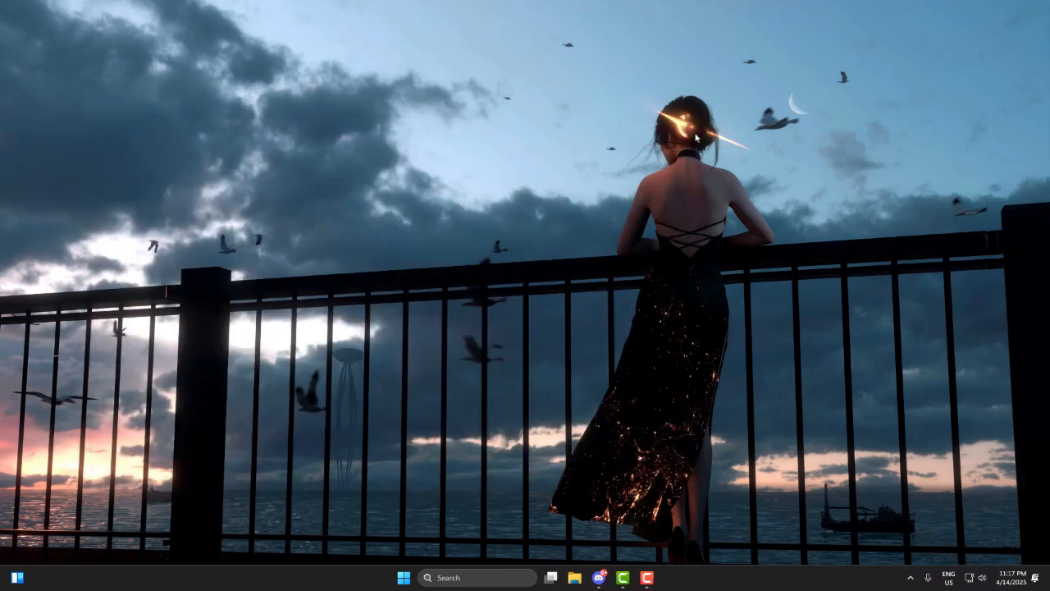
pyautogui.moveTo(778, 437)
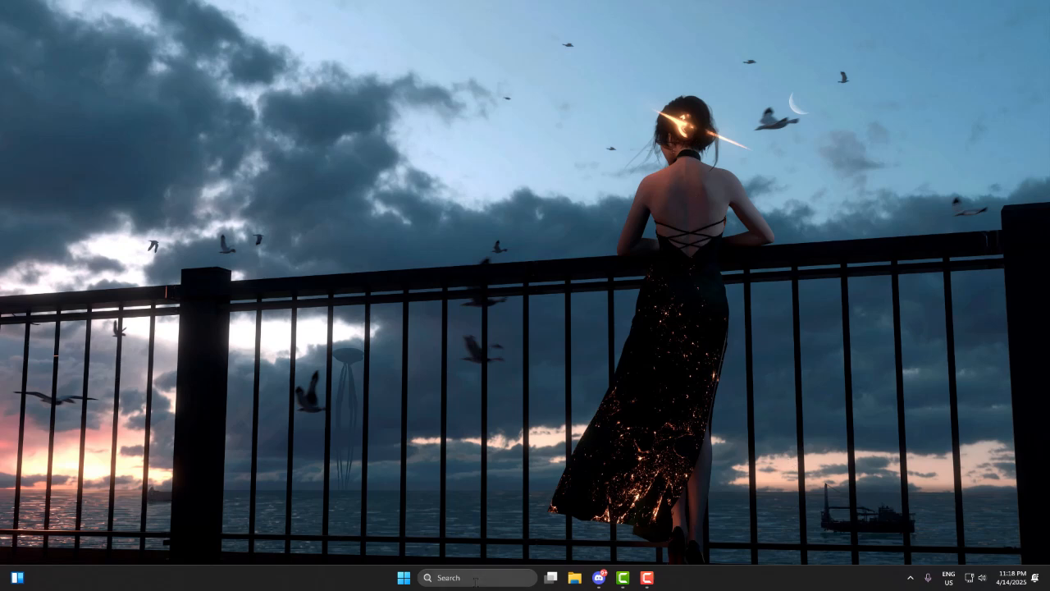
pyautogui.moveTo(476, 577)
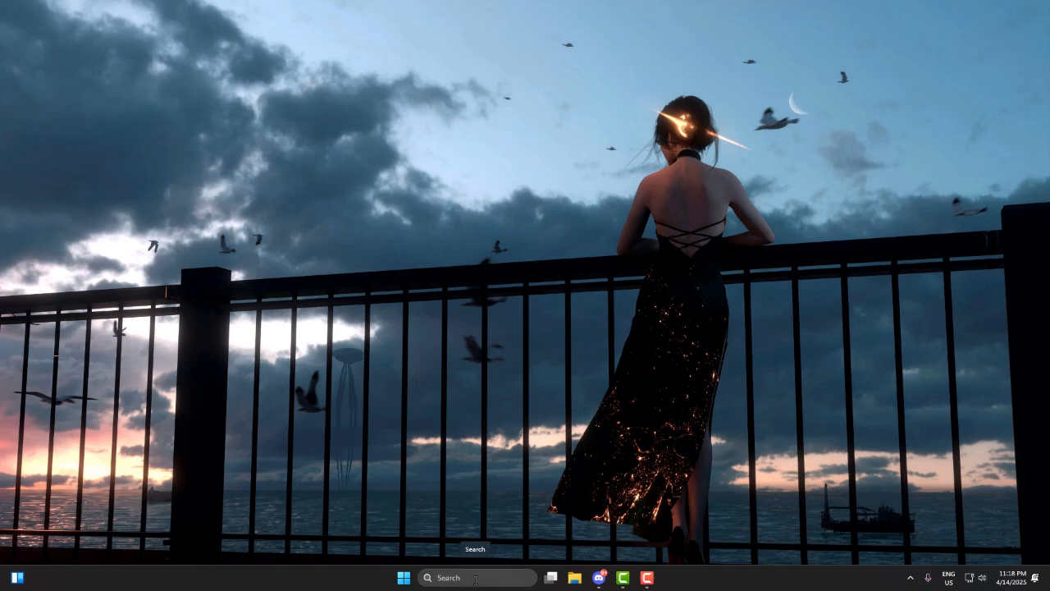
pyautogui.click(404, 578)
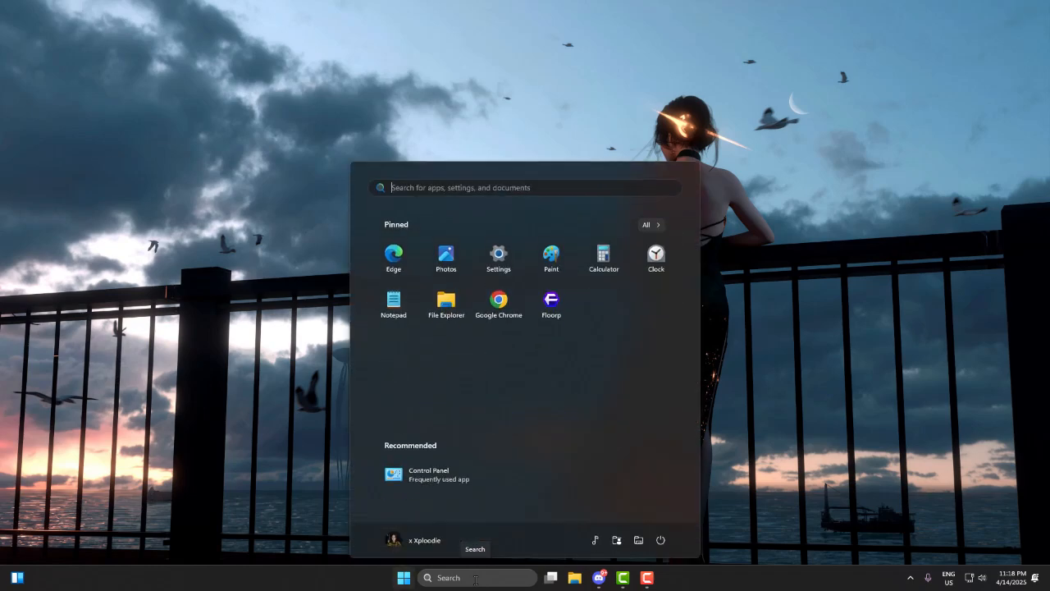
pyautogui.write('clownfishVoiceChanger')
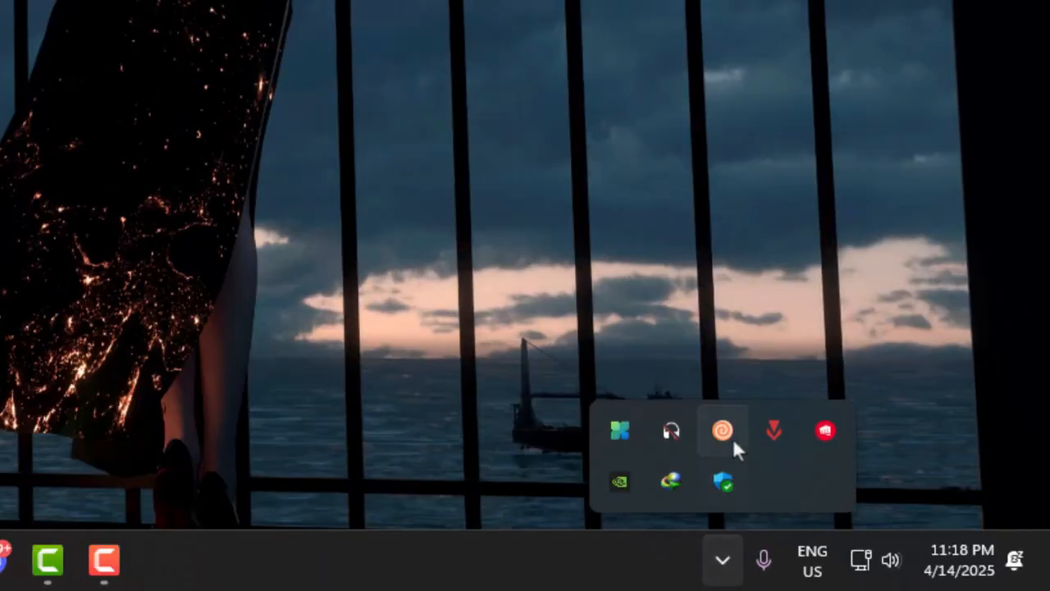
pyautogui.moveTo(722, 430)
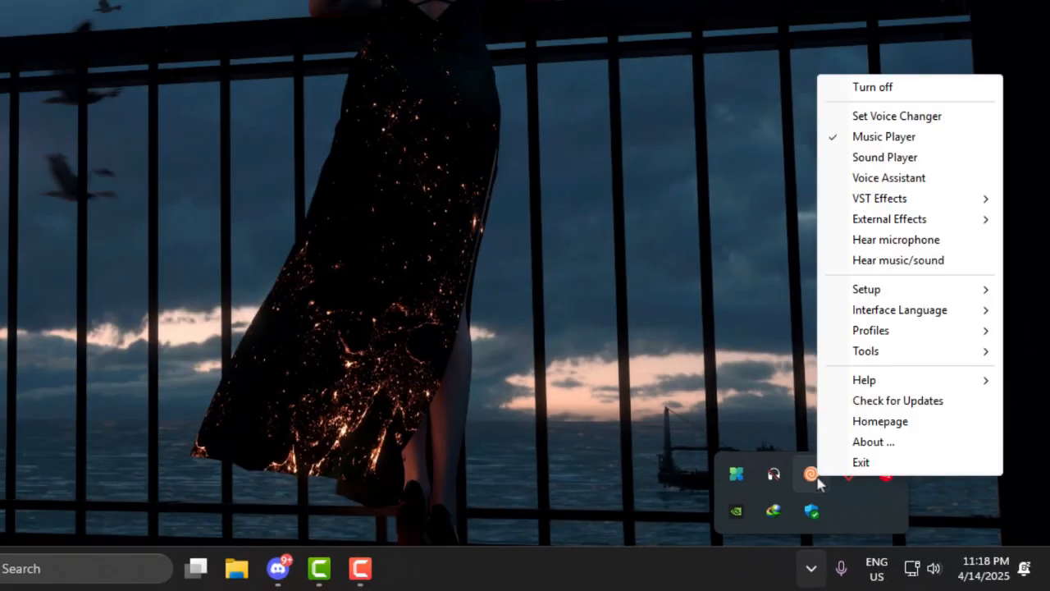
pyautogui.moveTo(867, 289)
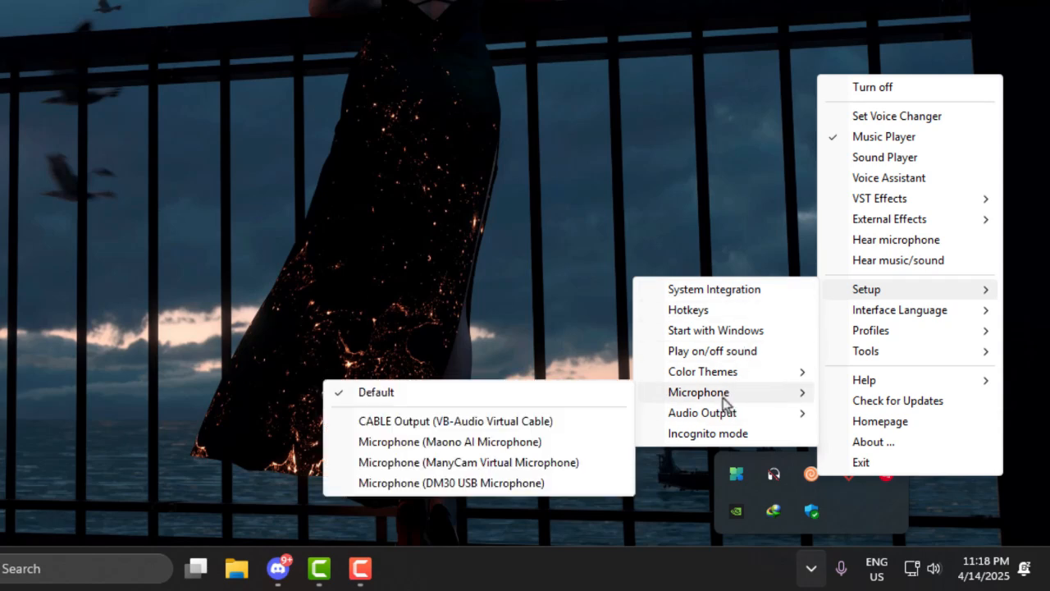
pyautogui.moveTo(456, 420)
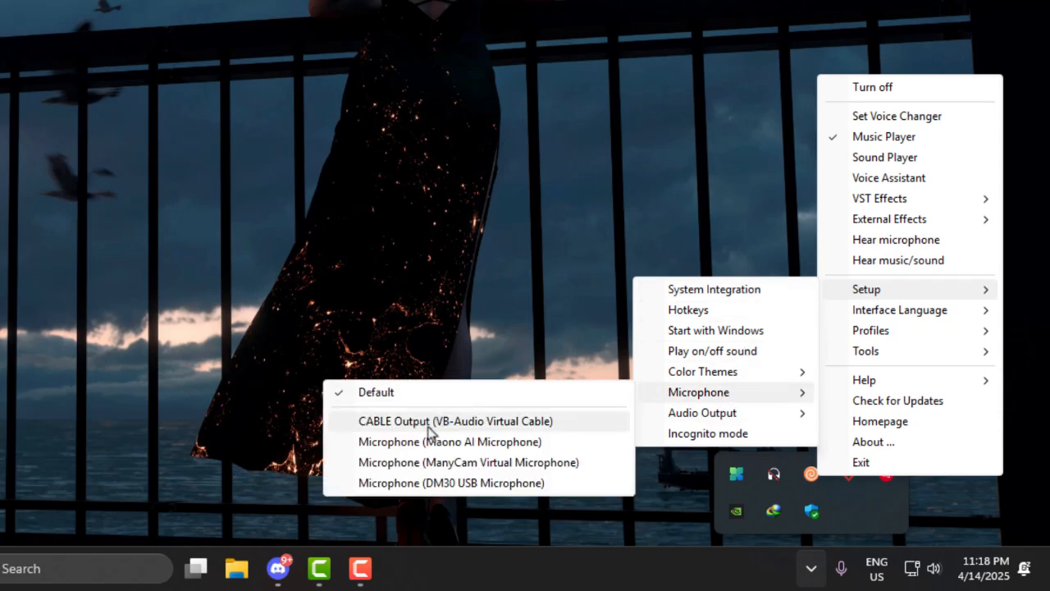
# Select CABLE Output (VB-Audio Virtual Cable) as Clownfish's microphone from the tray Setup menu.
pyautogui.click(545, 450)
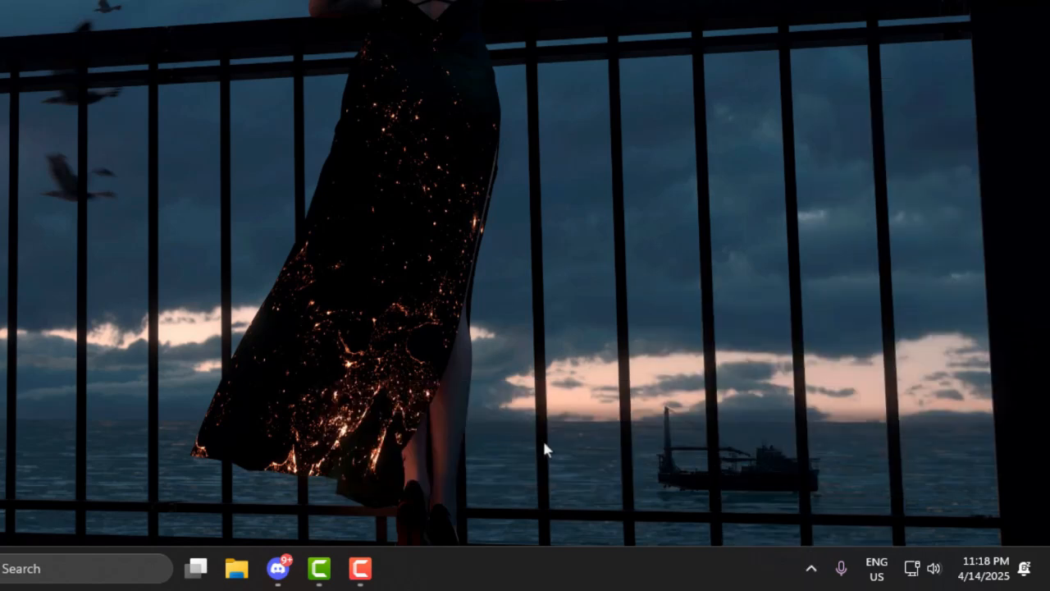
pyautogui.click(811, 568)
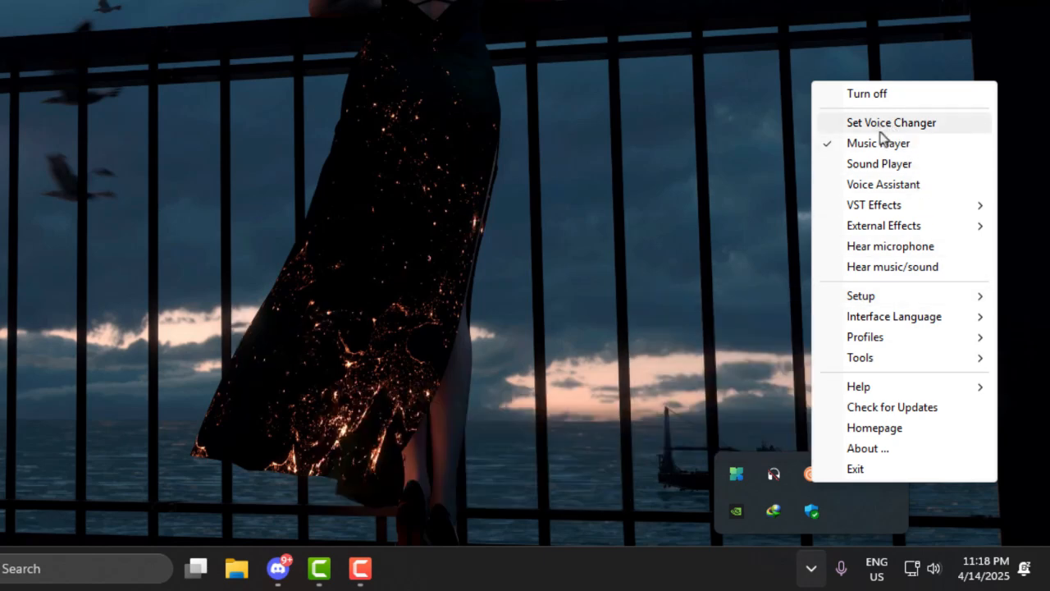
pyautogui.moveTo(942, 133)
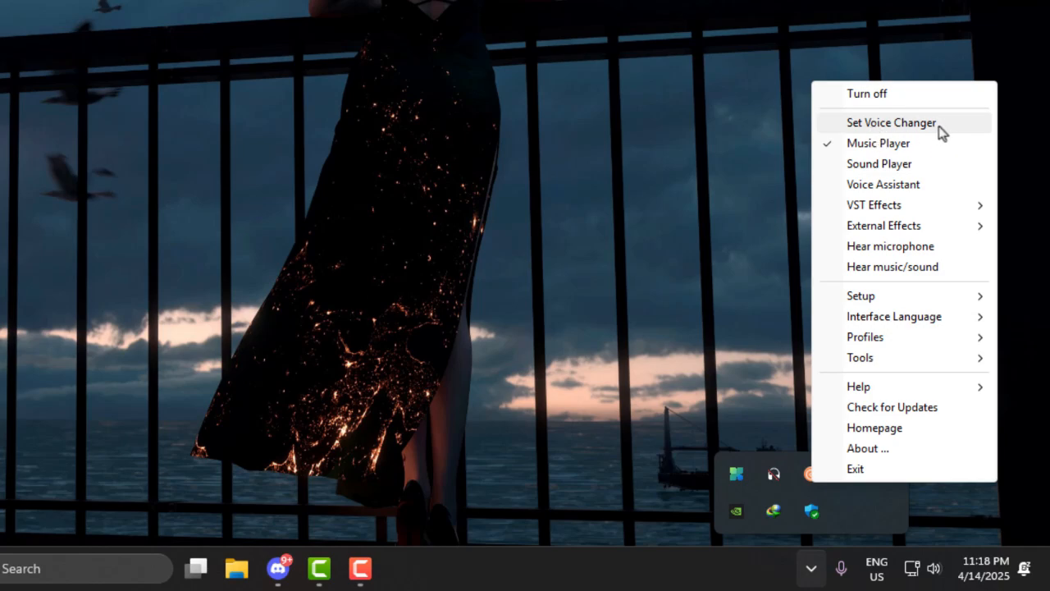
pyautogui.click(891, 121)
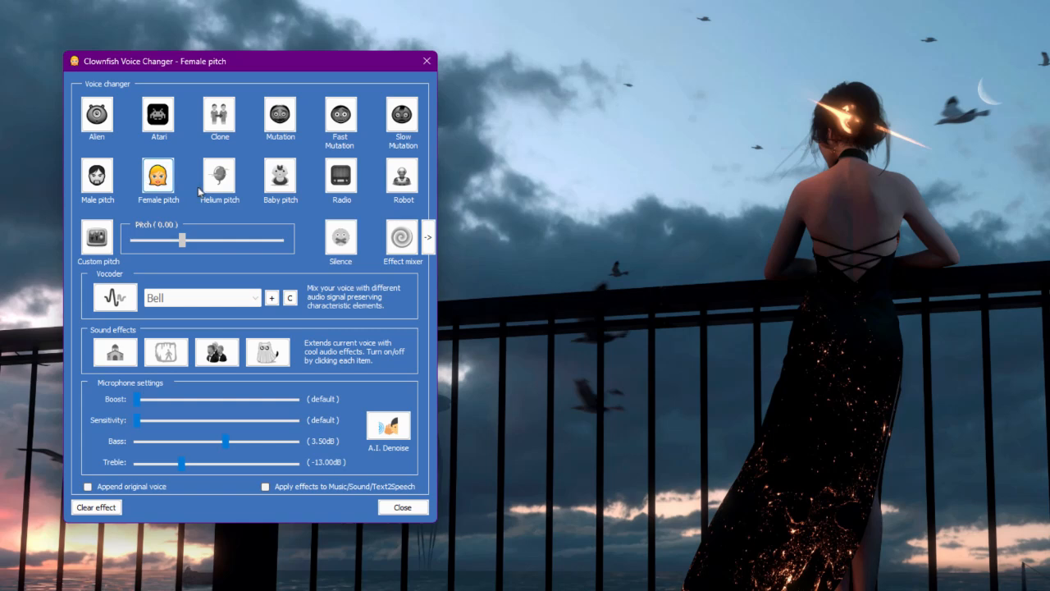
pyautogui.moveTo(397, 497)
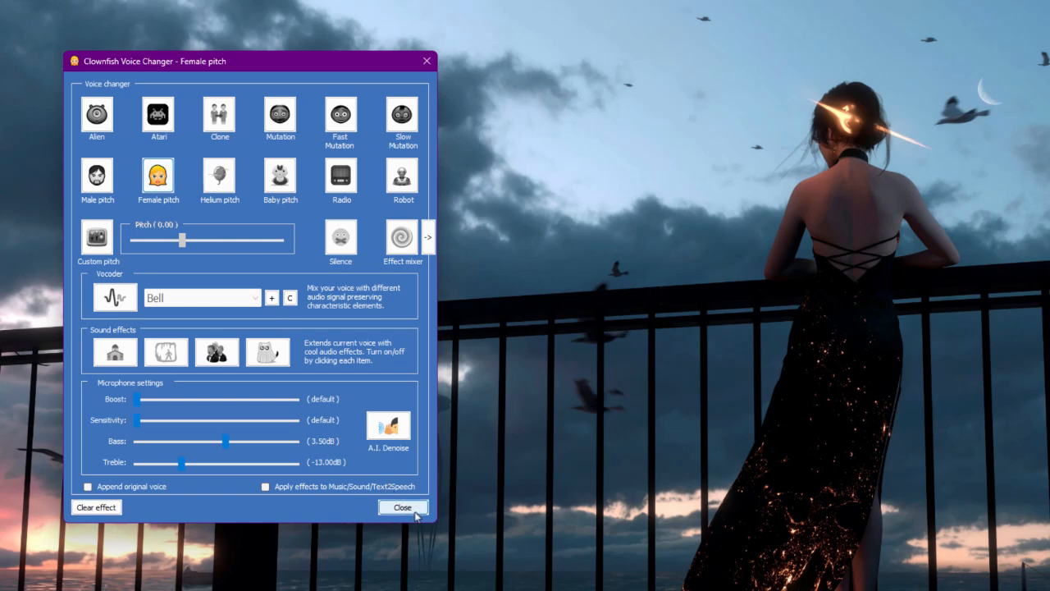
pyautogui.click(402, 508)
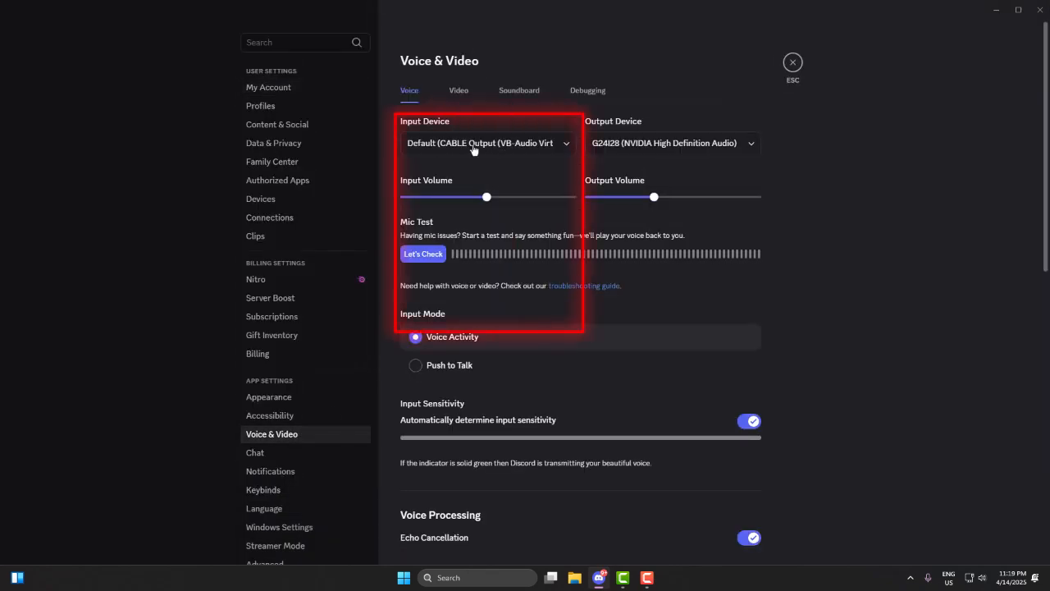
# Choose CABLE Output (VB-Audio Virtual Cable) as Discord's Voice & Video input device.
pyautogui.click(487, 143)
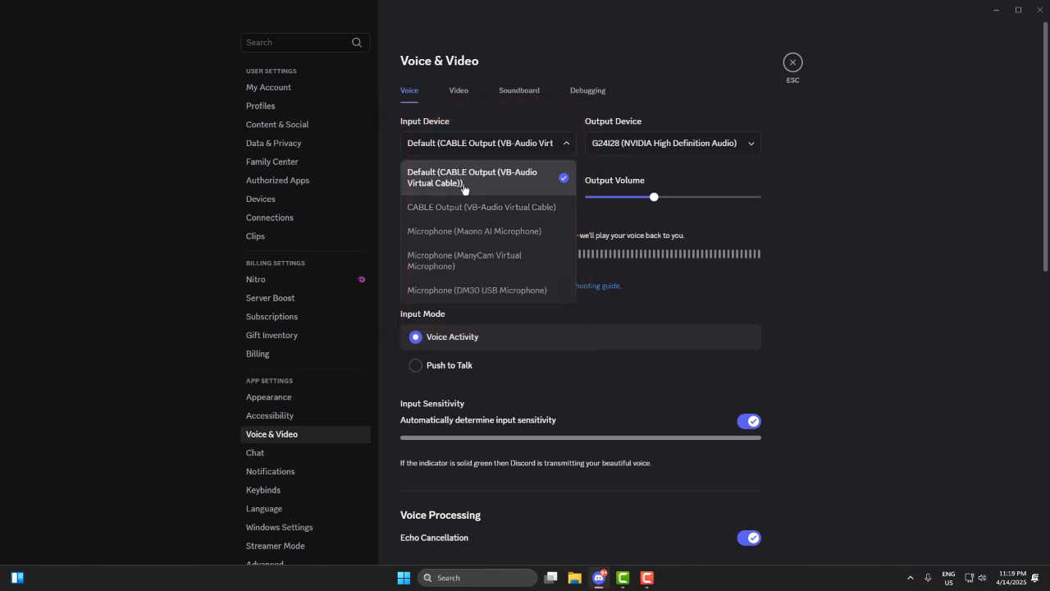
pyautogui.click(483, 206)
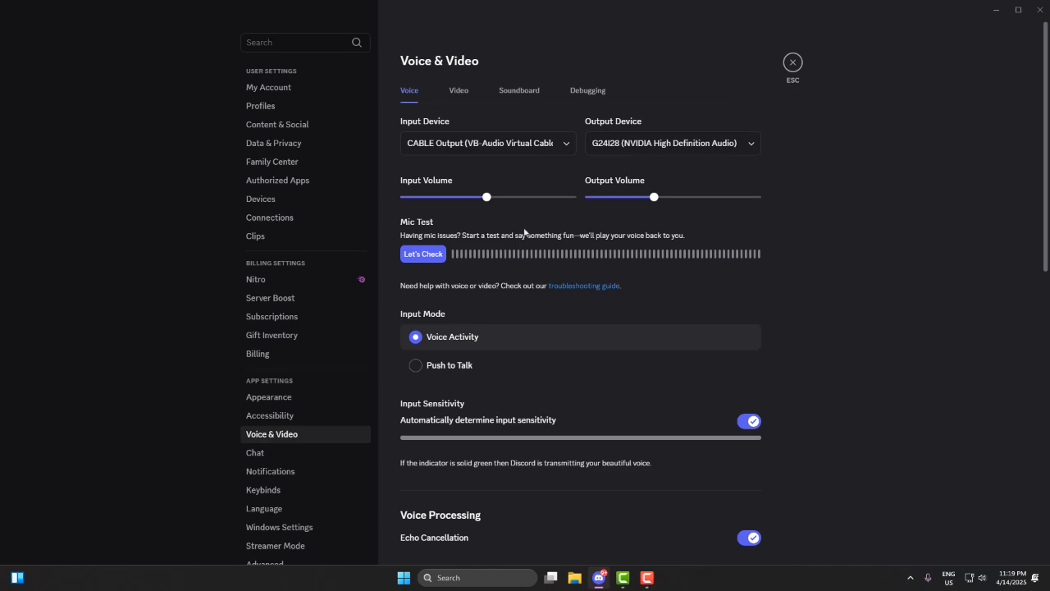
pyautogui.click(793, 62)
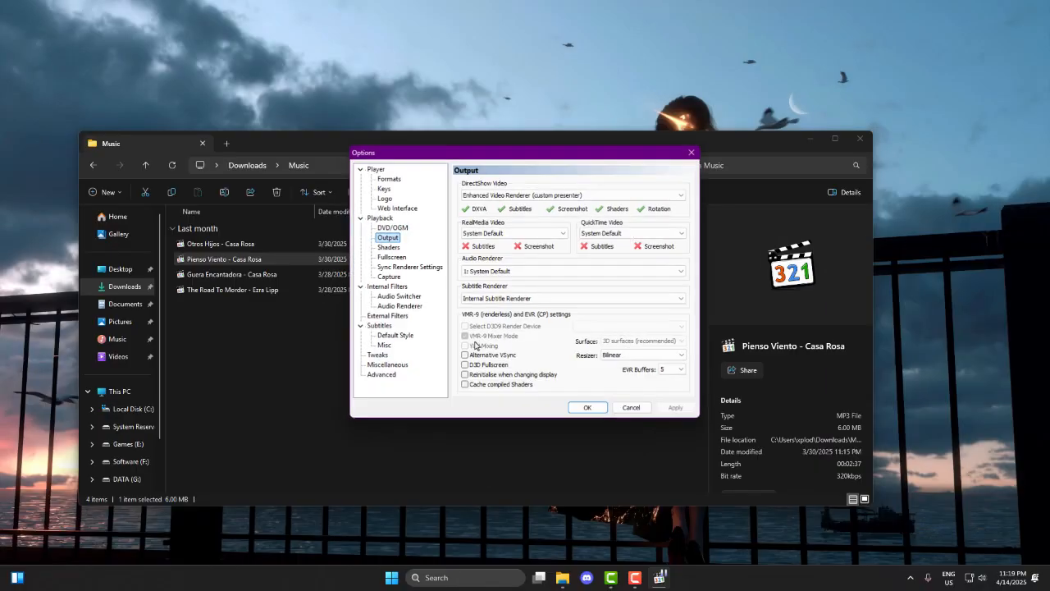
pyautogui.moveTo(512, 233)
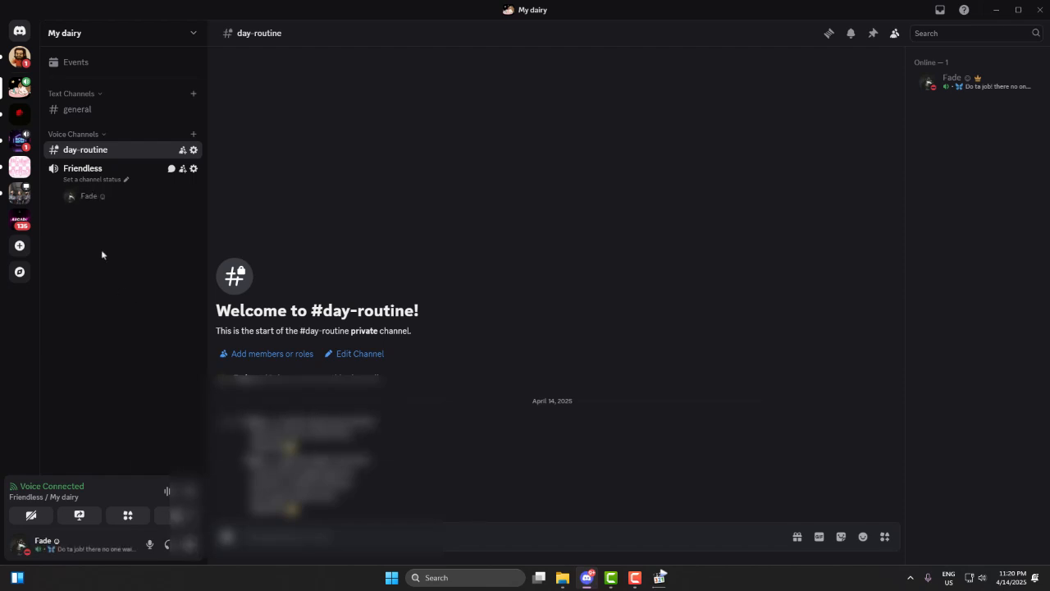
# Play and pause Pienso Viento - Casa Rosa in Media Player Classic, then reopen it from the Music folder.
pyautogui.click(660, 578)
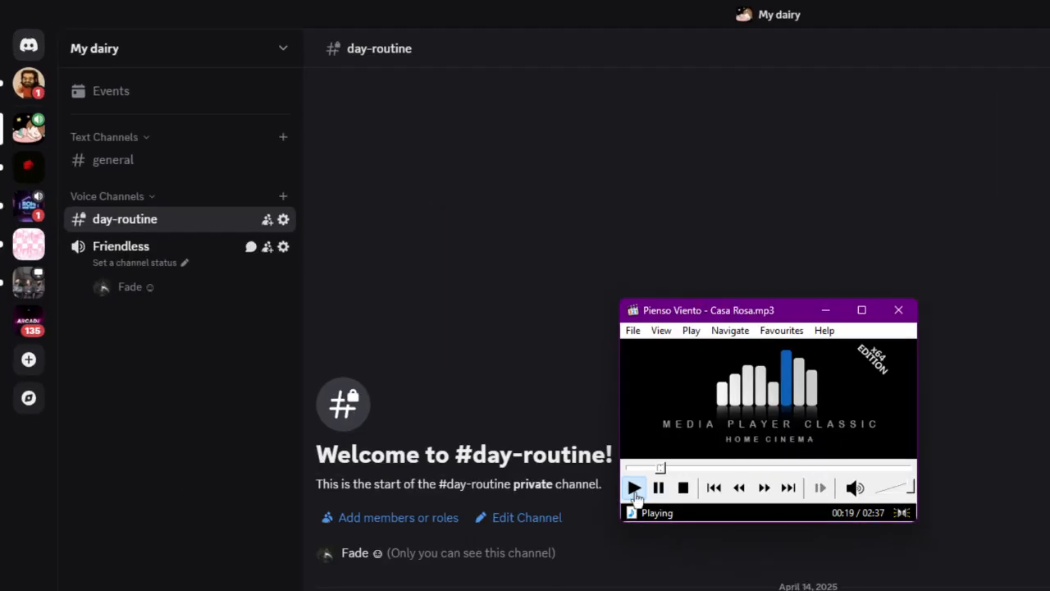
pyautogui.click(659, 488)
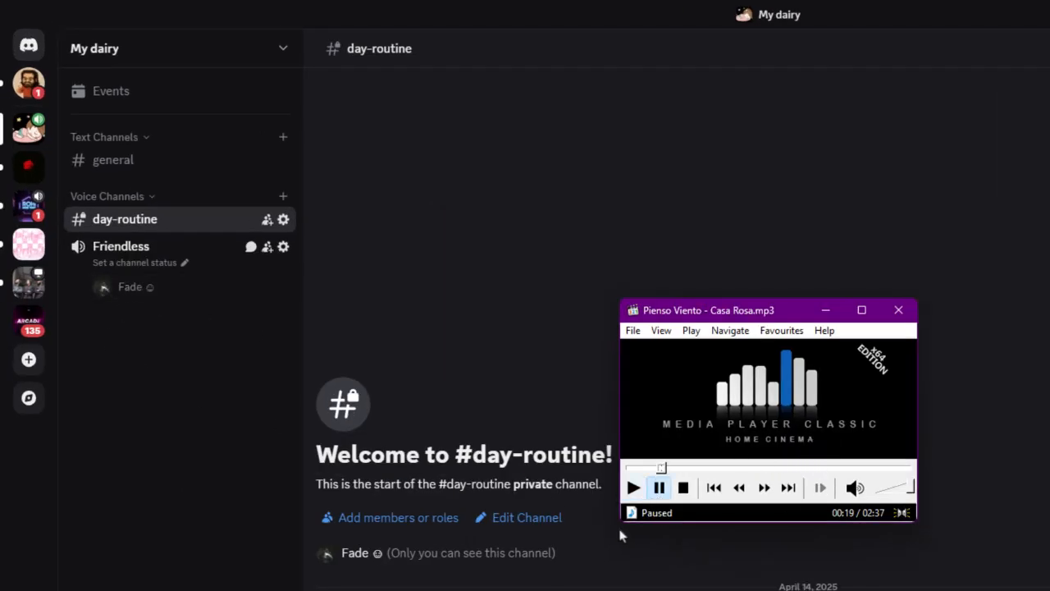
pyautogui.click(633, 488)
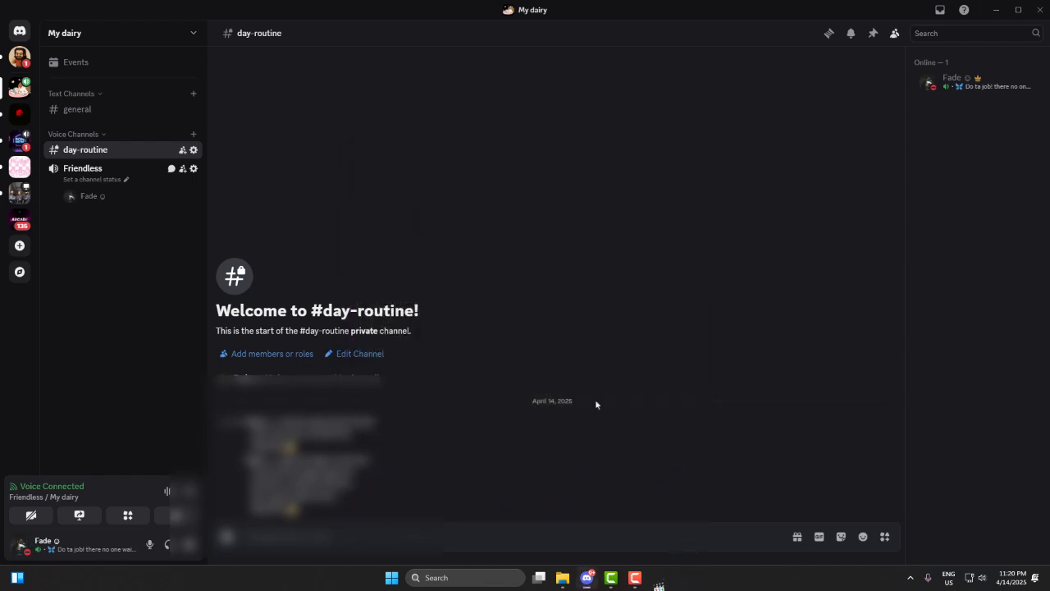
pyautogui.doubleClick(223, 259)
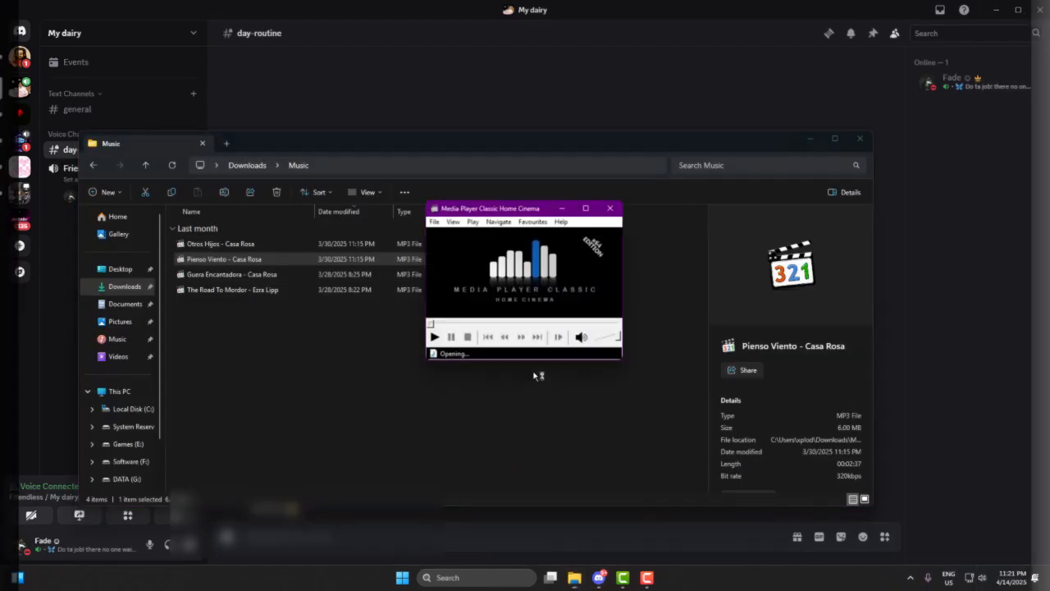